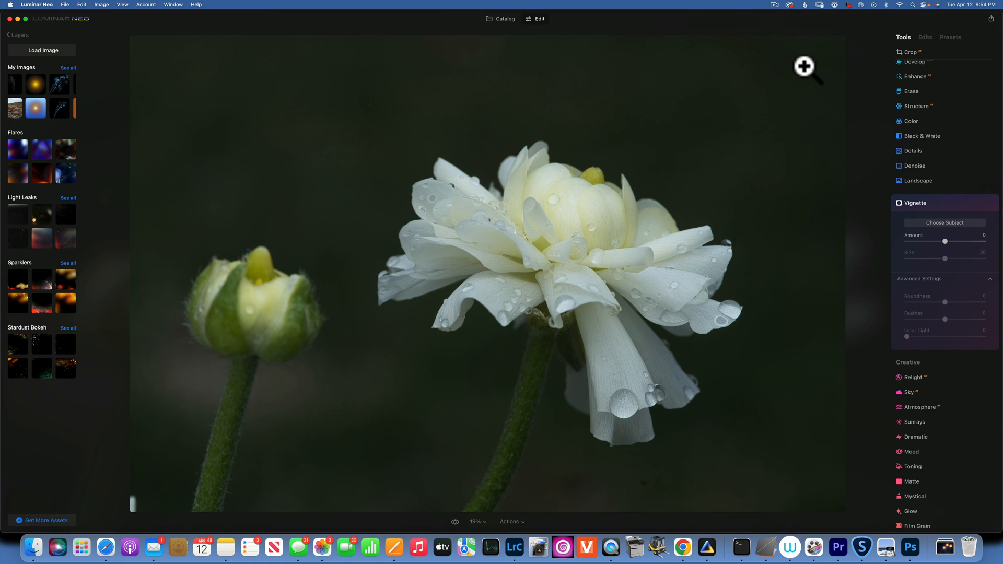
mouse_move(349, 203)
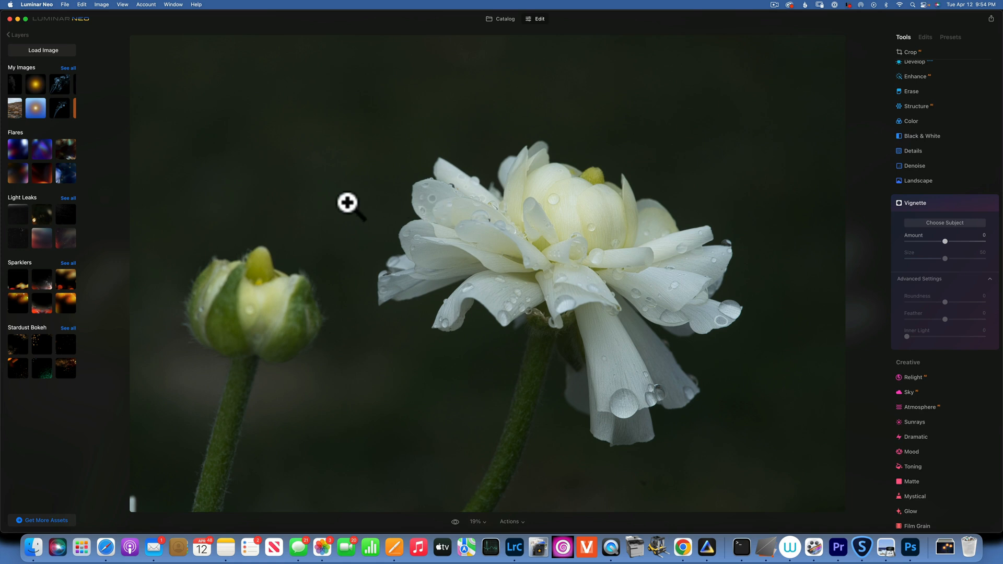
mouse_move(587, 270)
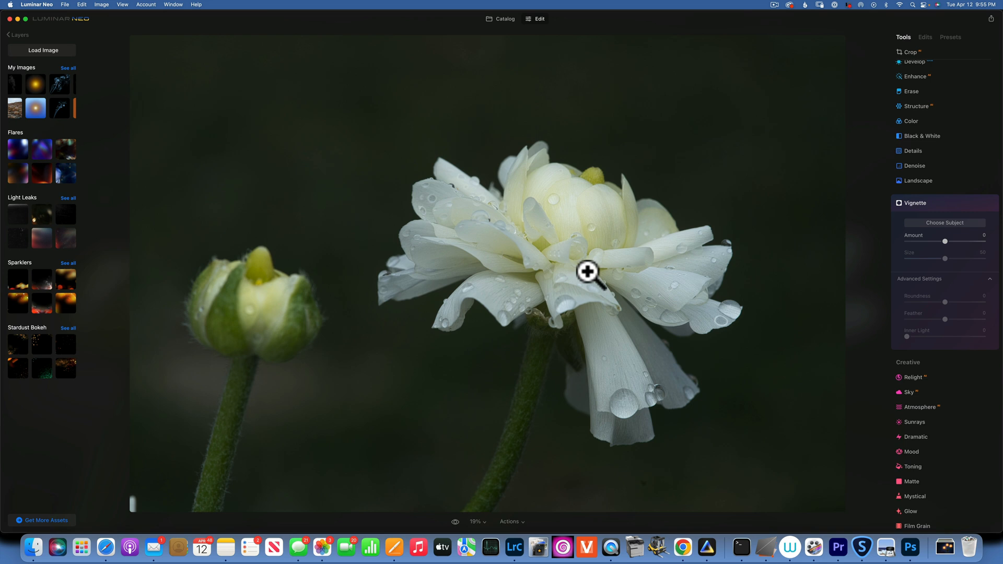
mouse_move(509, 530)
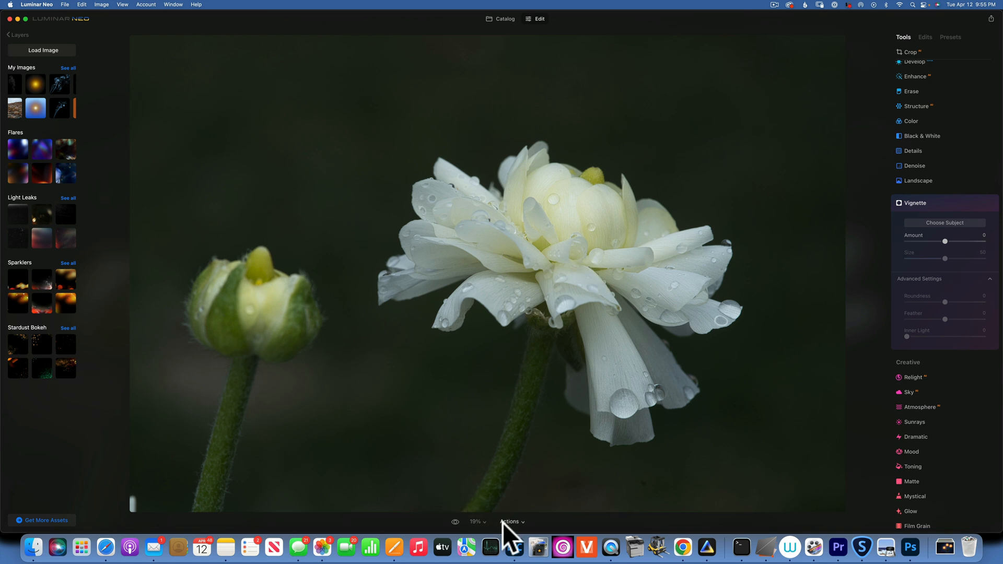
Step: Switch to Lightroom Classic and display the edited 7R400059-Edit.tif copy with its blue background
left_click(514, 548)
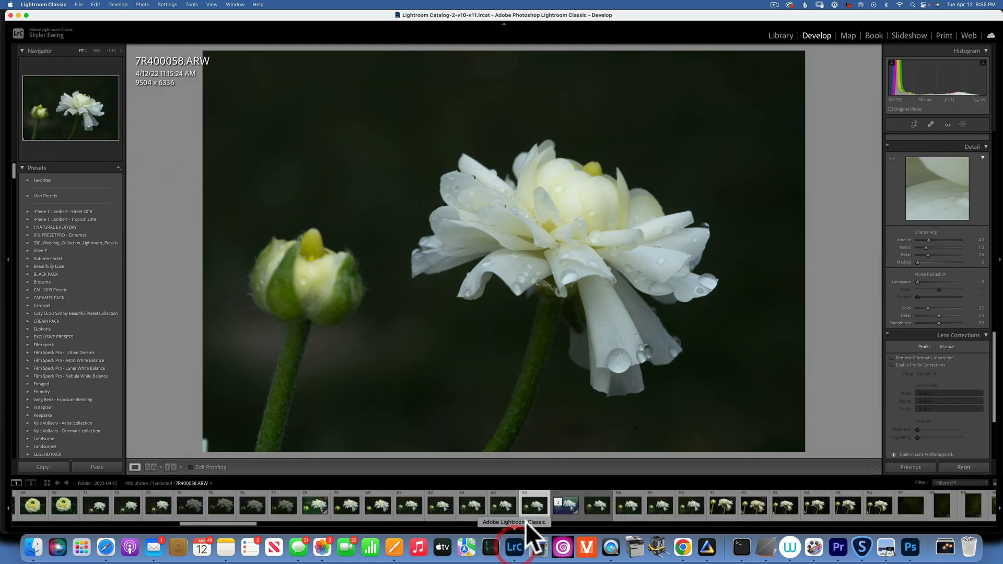
left_click(565, 505)
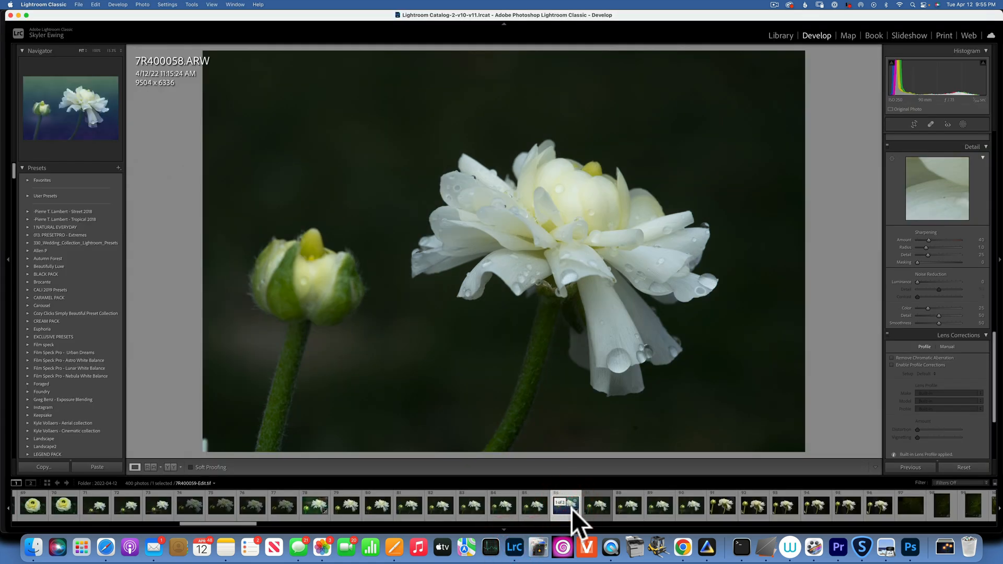
left_click(566, 504)
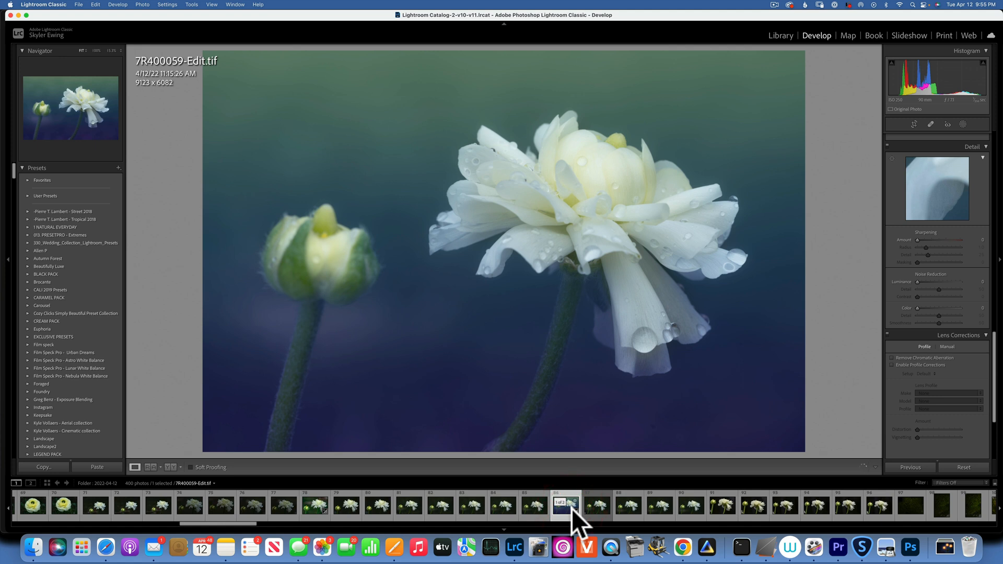
mouse_move(572, 518)
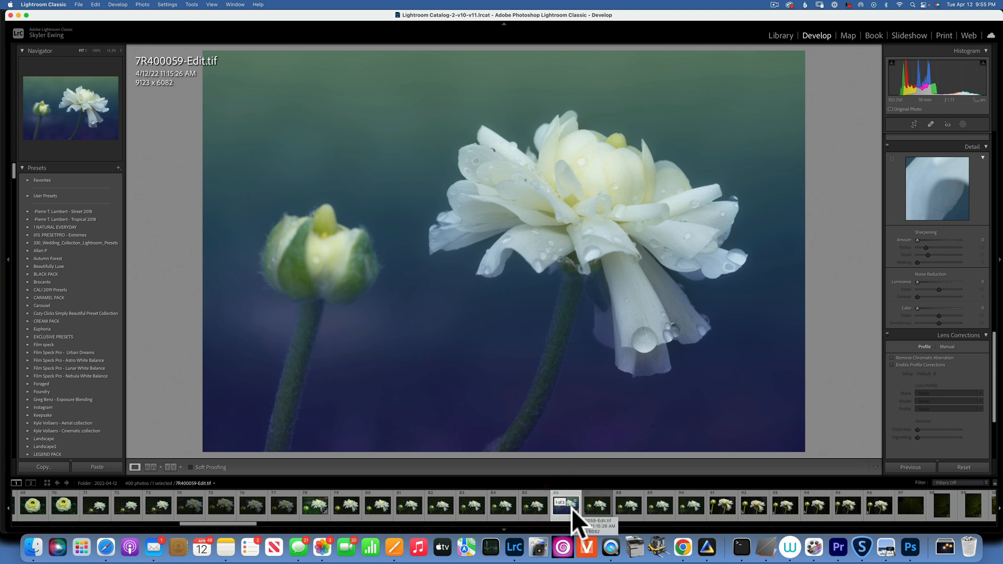
mouse_move(493, 301)
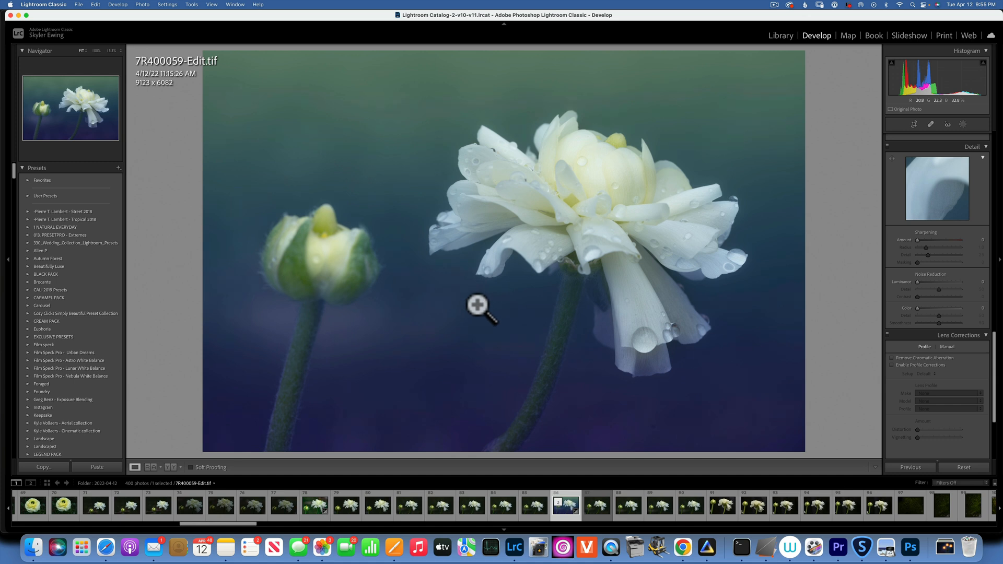
mouse_move(838, 548)
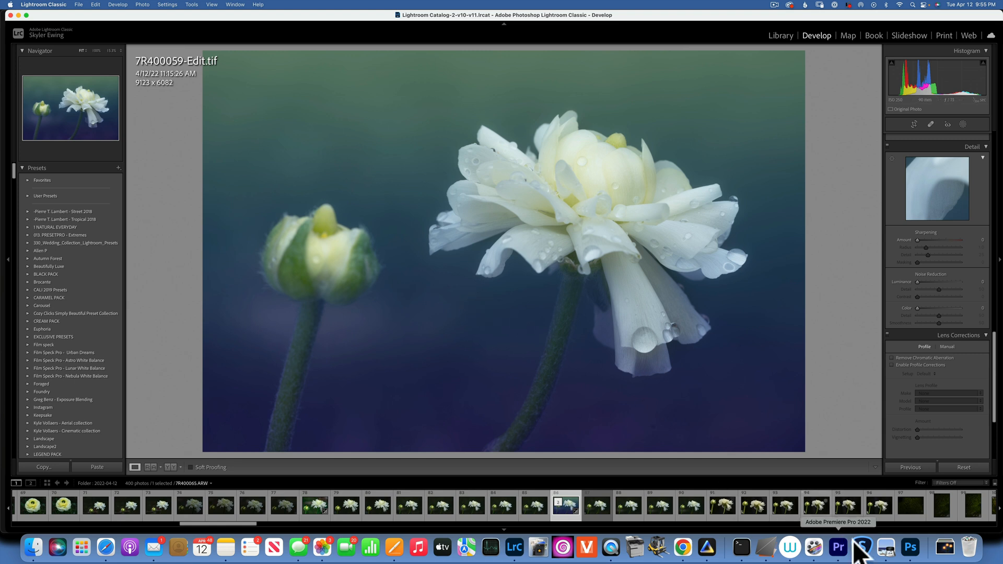
mouse_move(707, 551)
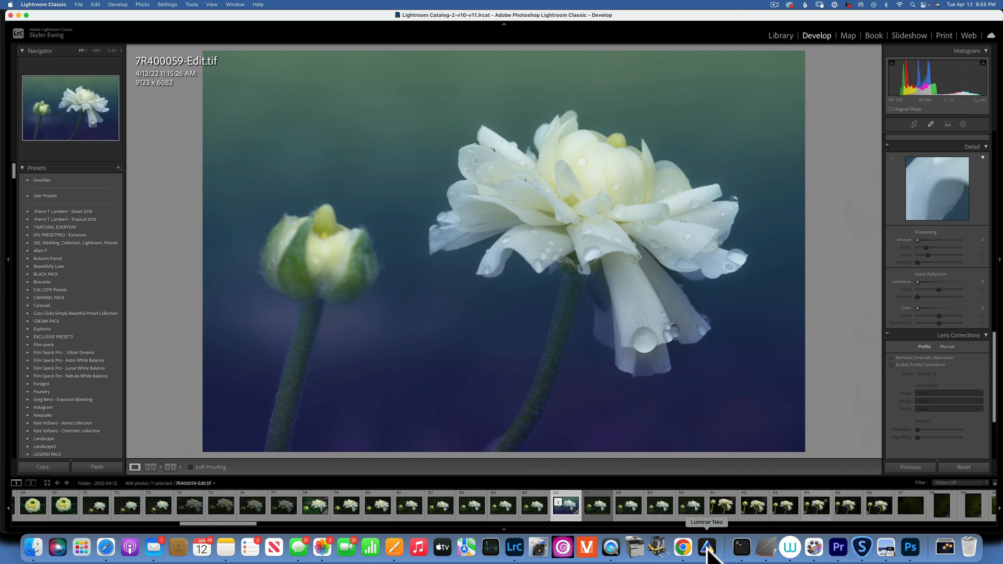
mouse_move(707, 327)
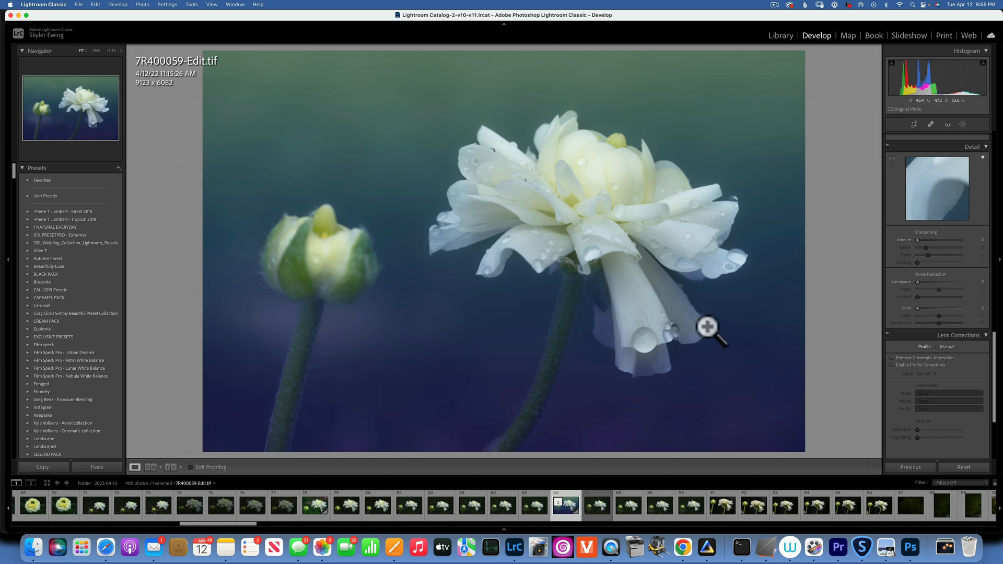
mouse_move(726, 547)
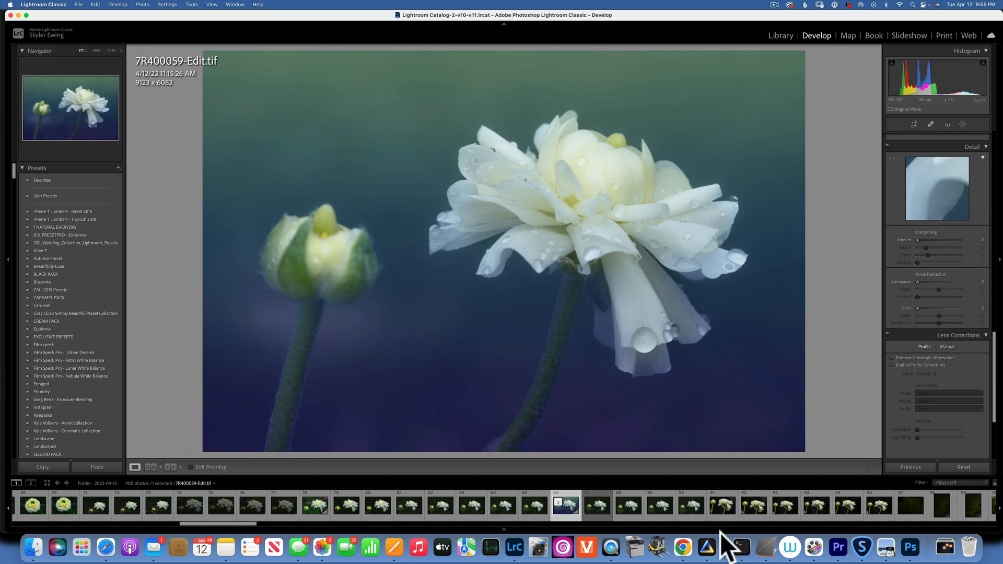
Step: View the gradient document and original dark flower in Photoshop, then return to Lightroom
left_click(910, 548)
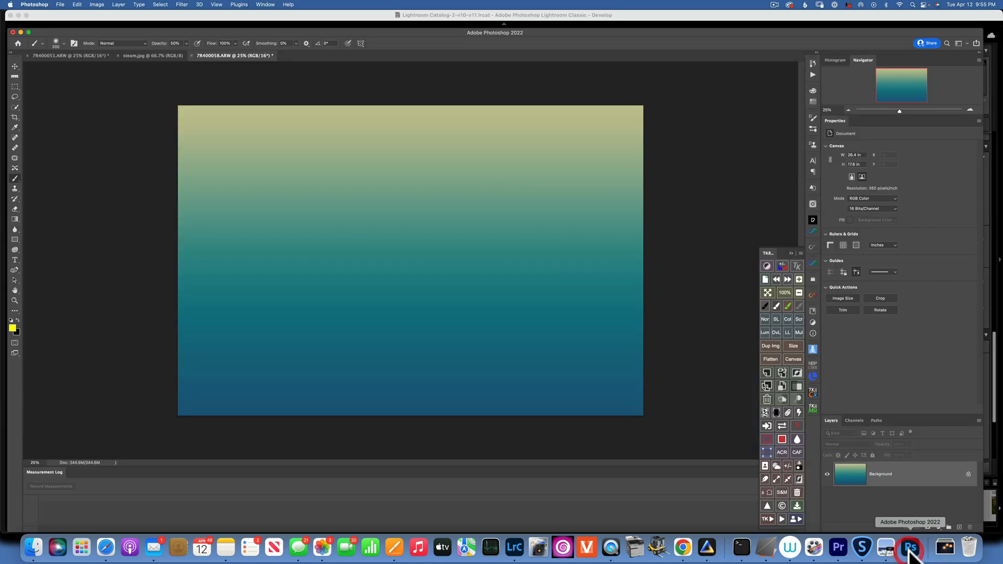
mouse_move(227, 196)
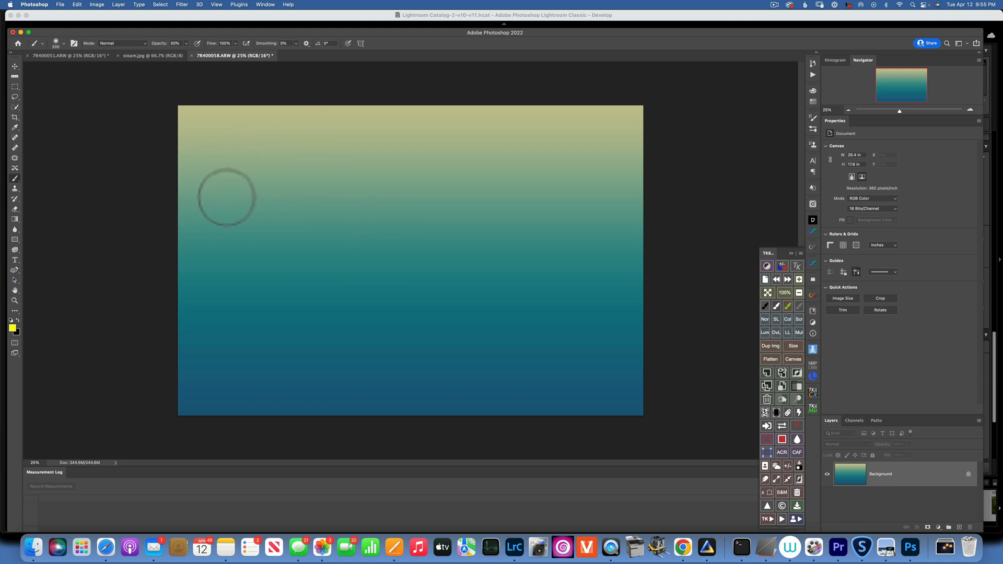
mouse_move(197, 95)
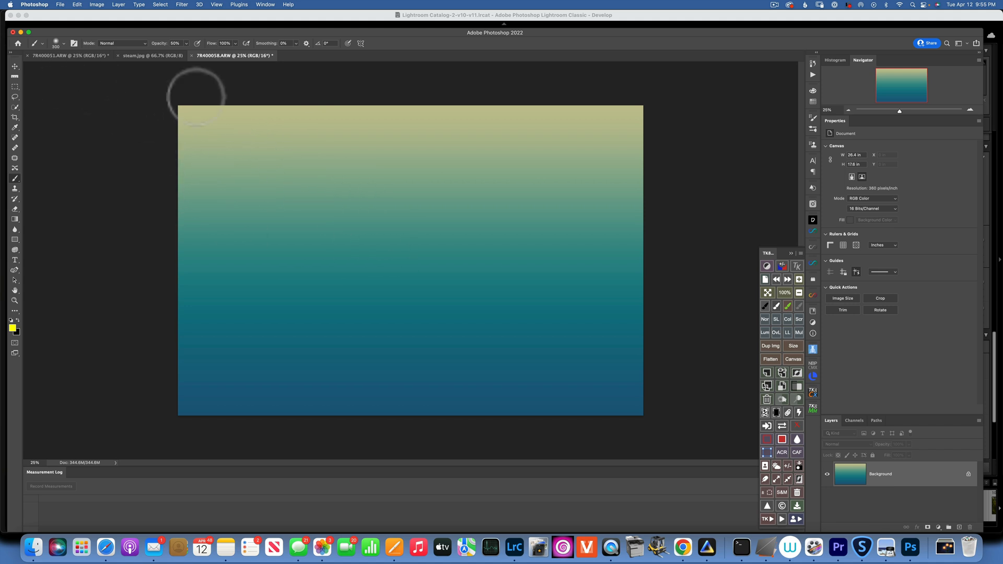
mouse_move(313, 145)
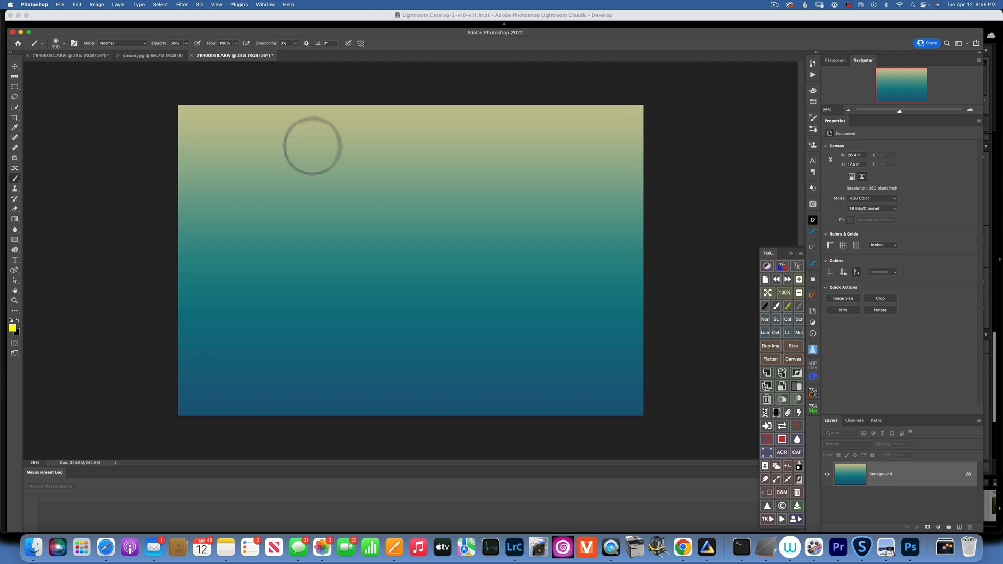
mouse_move(70, 66)
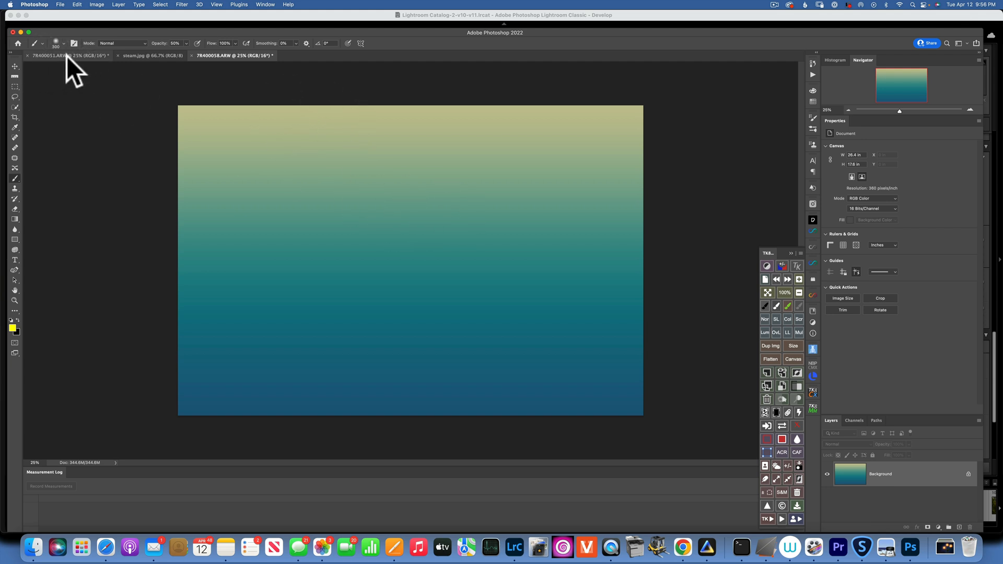
left_click(67, 56)
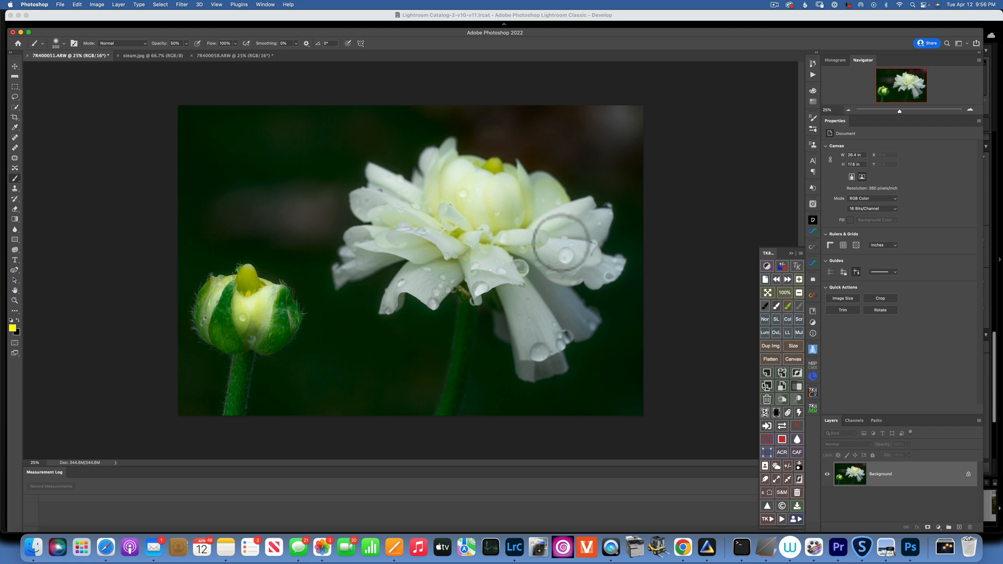
mouse_move(719, 421)
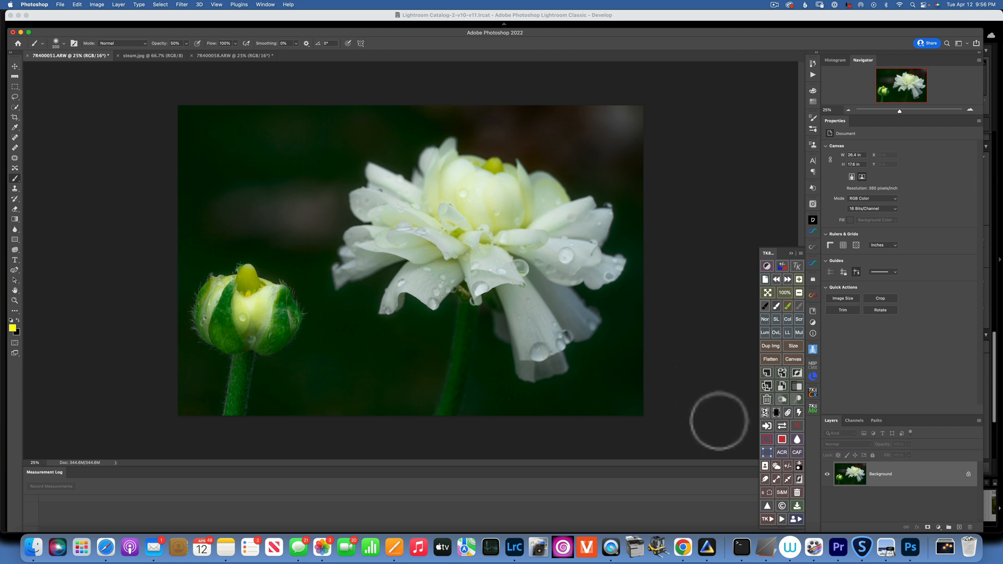
left_click(515, 547)
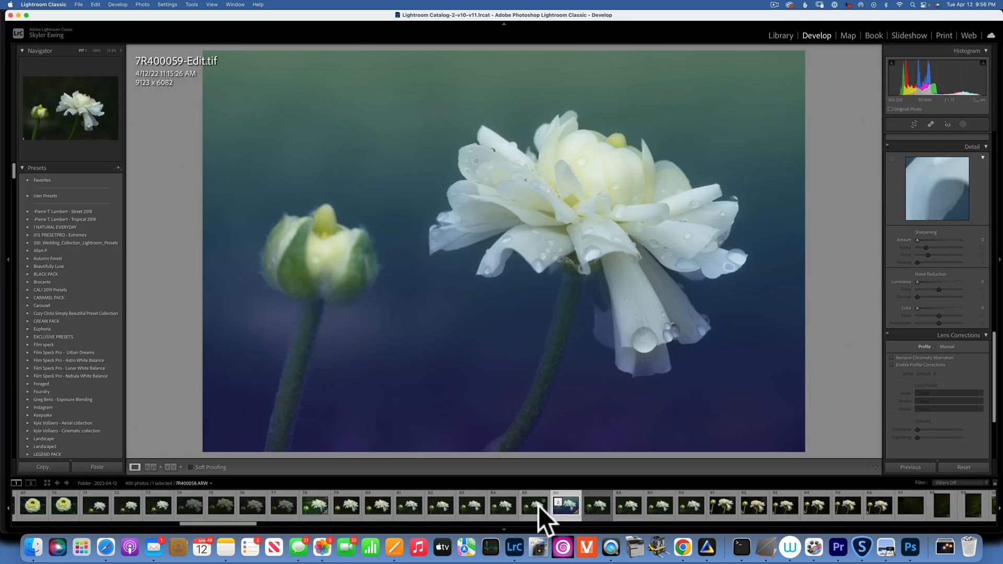
left_click(534, 506)
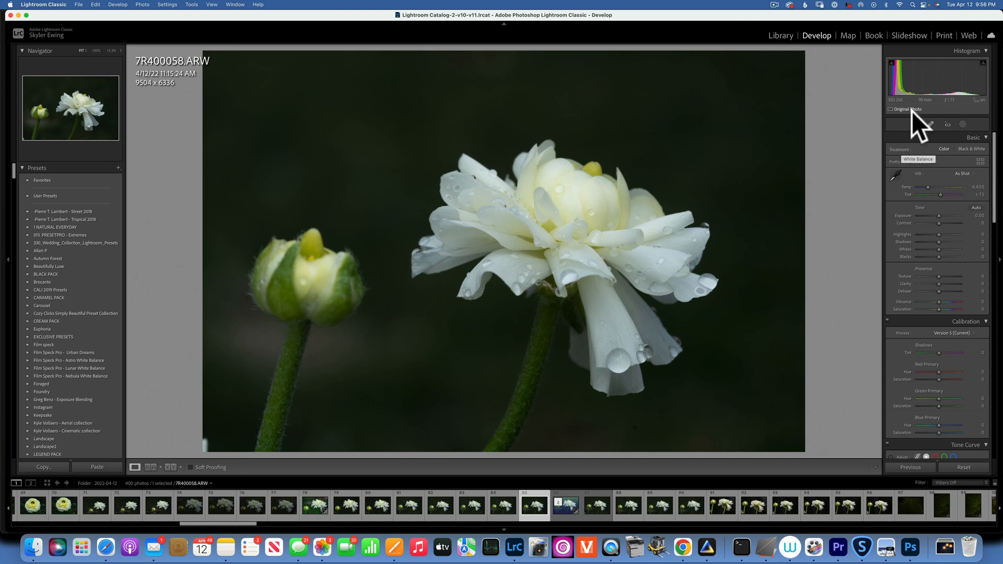
left_click(914, 124)
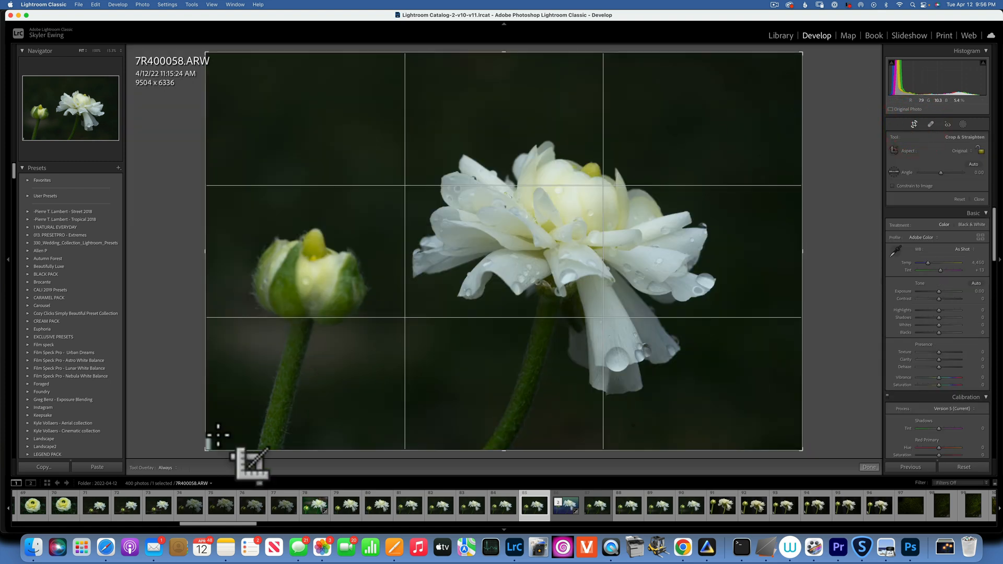
mouse_move(813, 60)
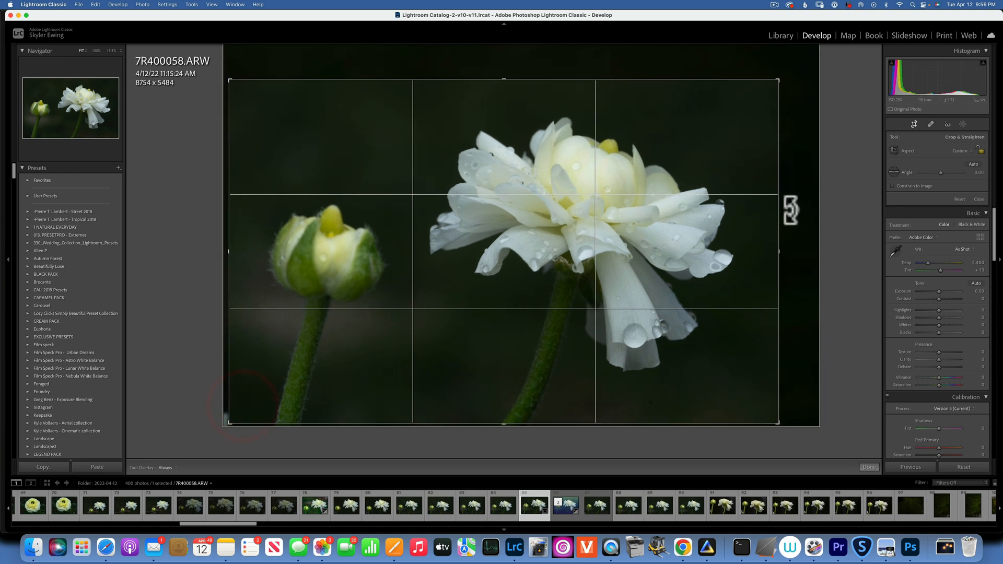
left_click(868, 467)
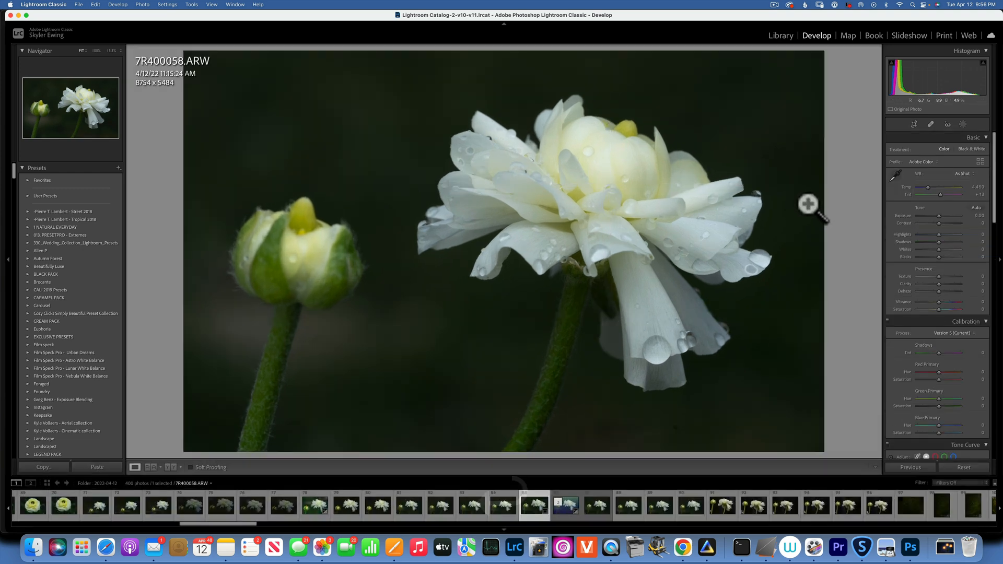
mouse_move(589, 278)
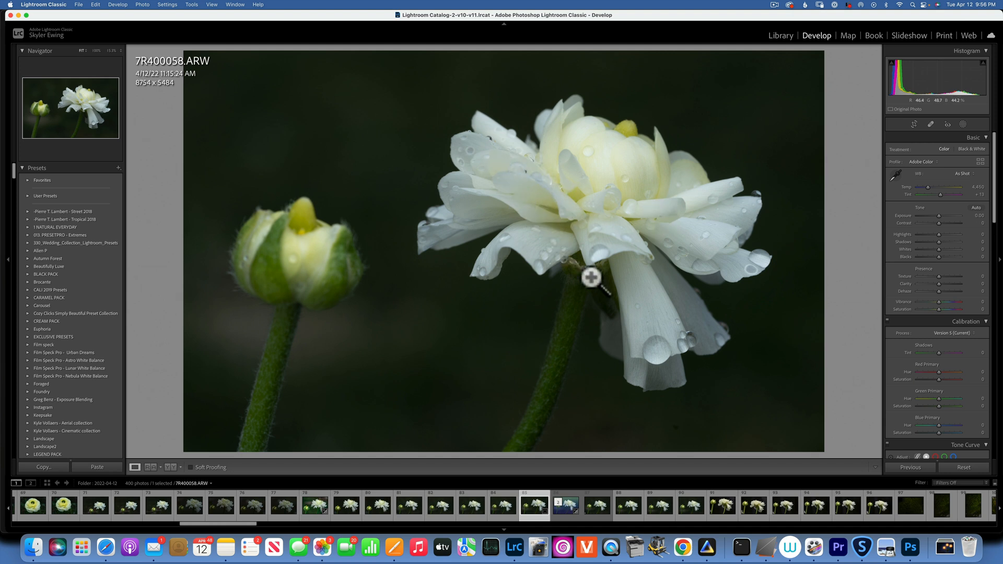
mouse_move(578, 215)
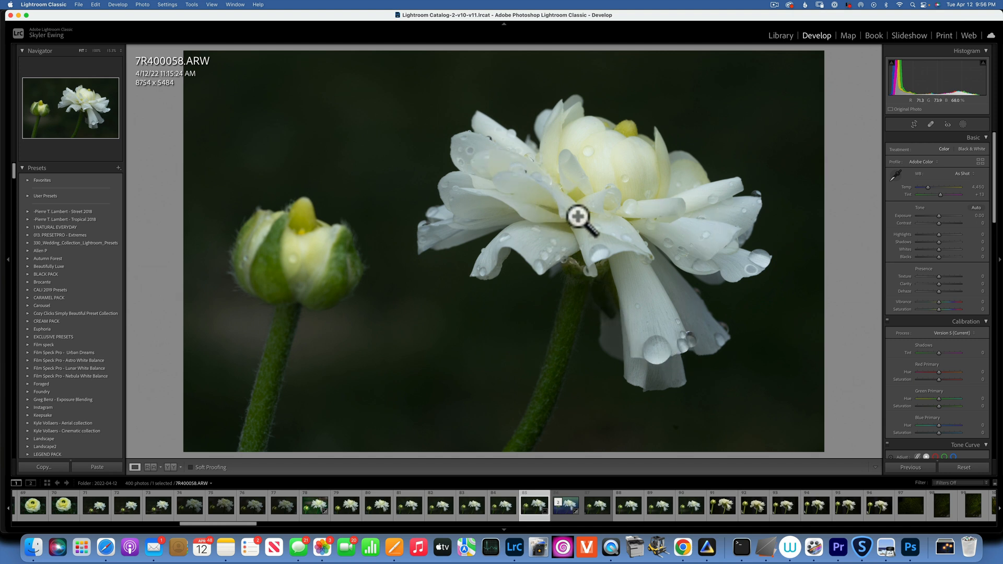
mouse_move(647, 357)
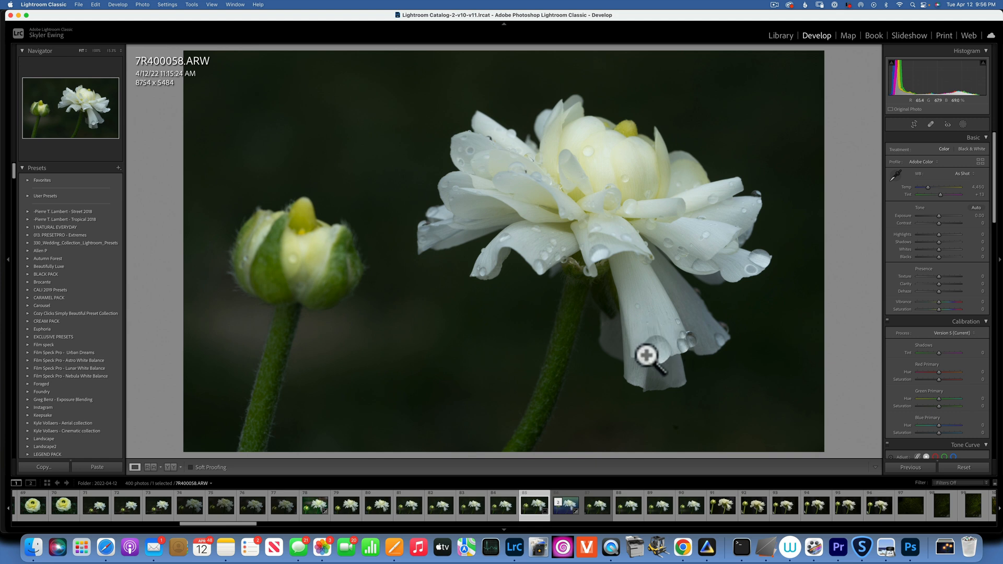
mouse_move(648, 345)
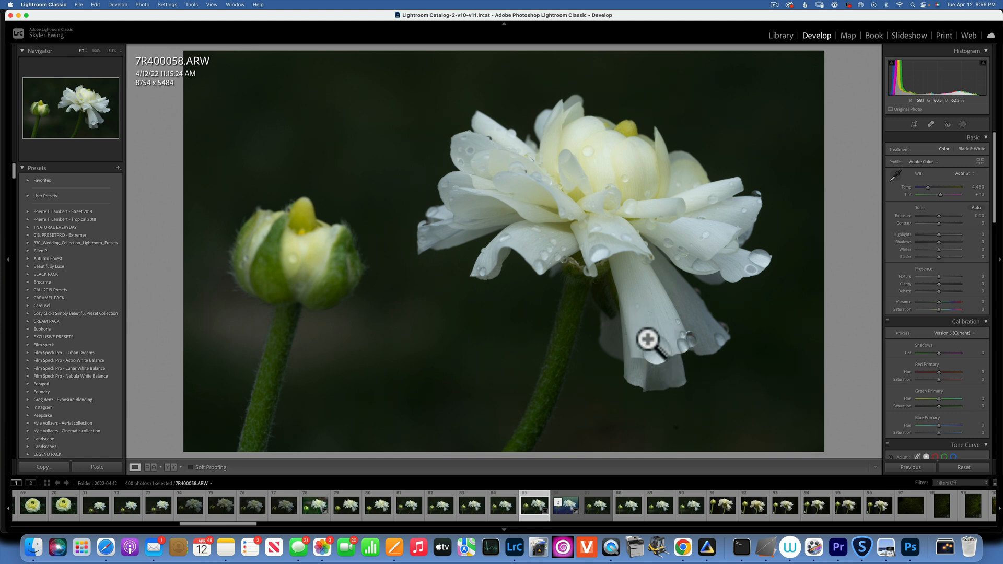
mouse_move(946, 240)
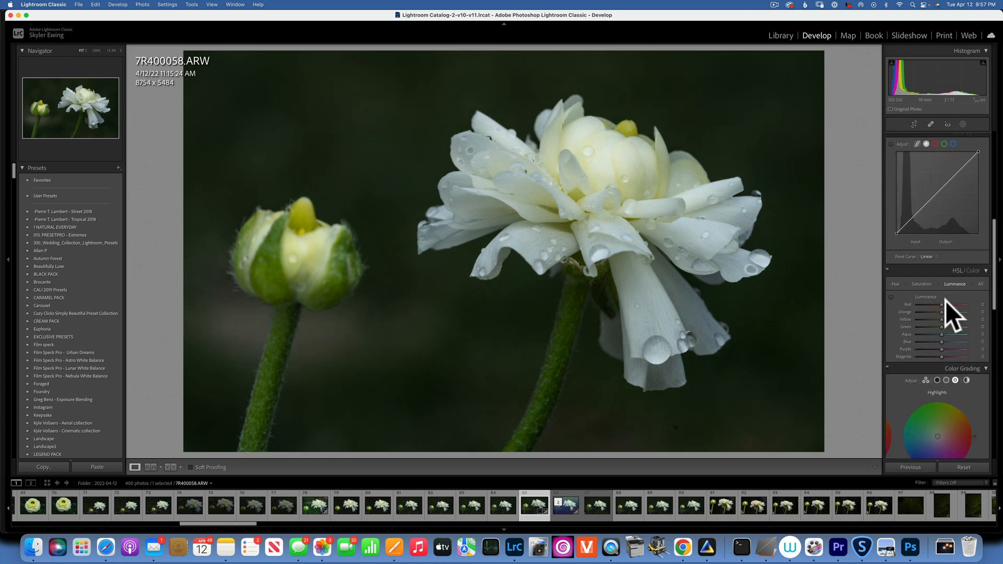
scroll("down", 3)
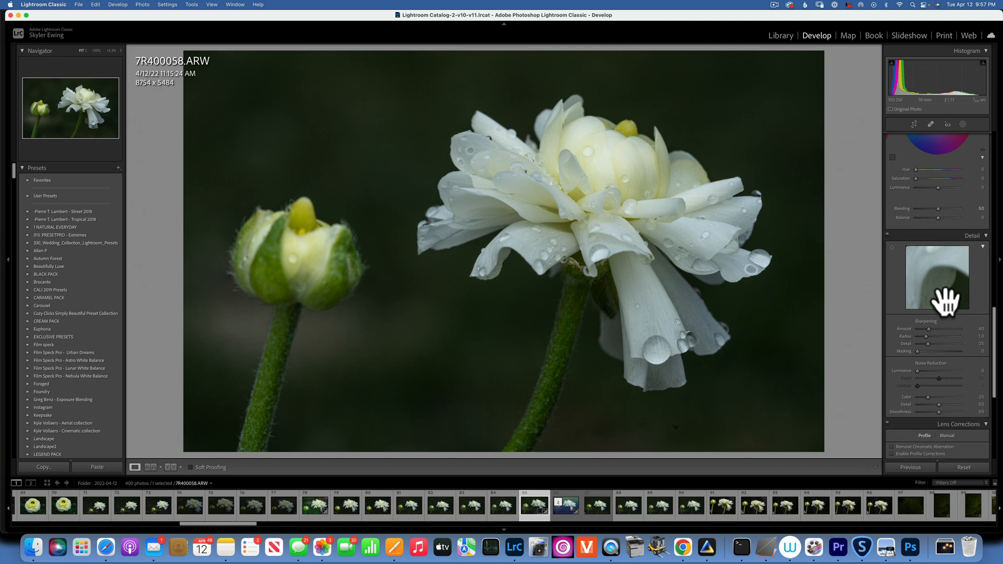
mouse_move(939, 359)
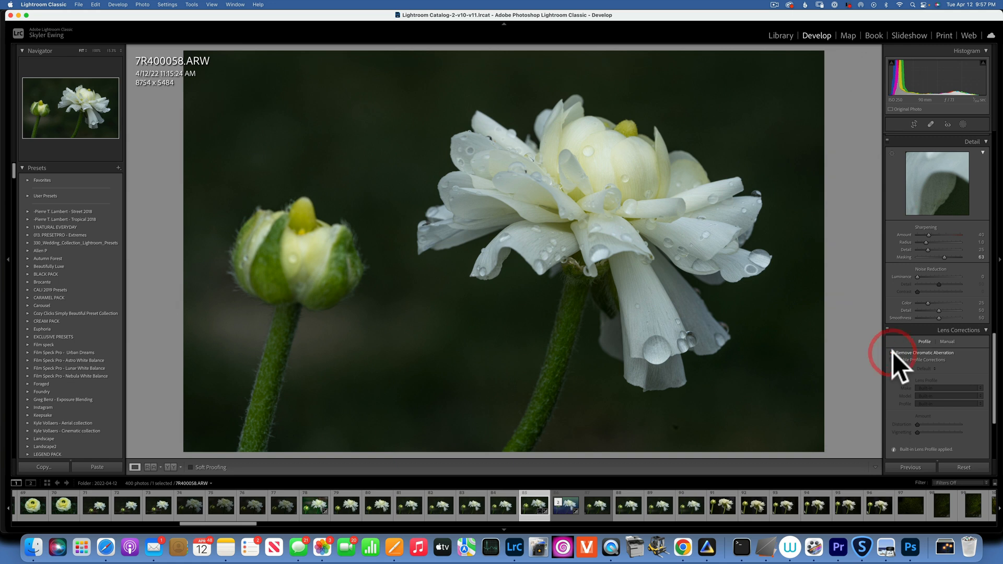
Step: Enable chromatic aberration removal and profile corrections, then start Edit in Photoshop (Cmd+E)
left_click(892, 359)
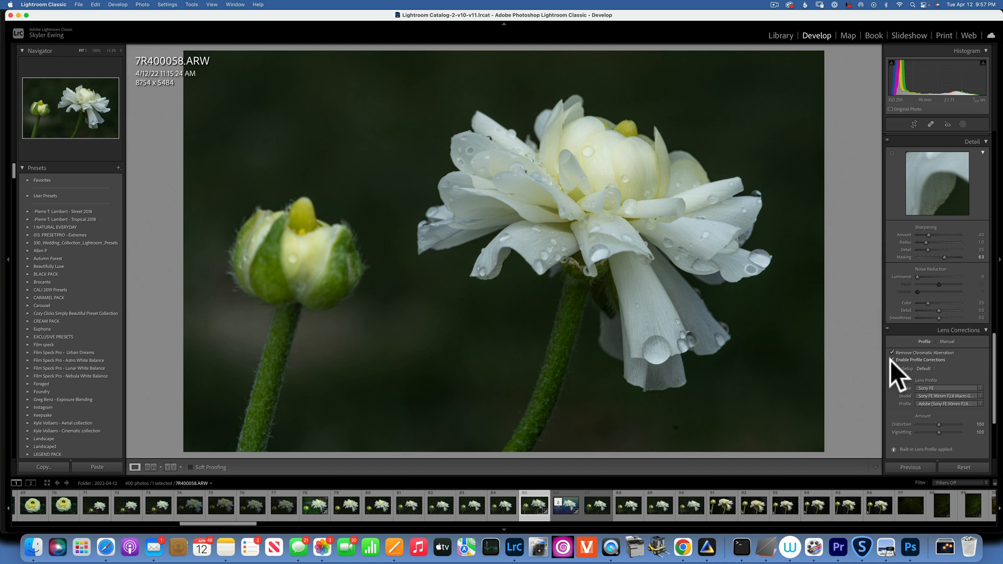
mouse_move(773, 352)
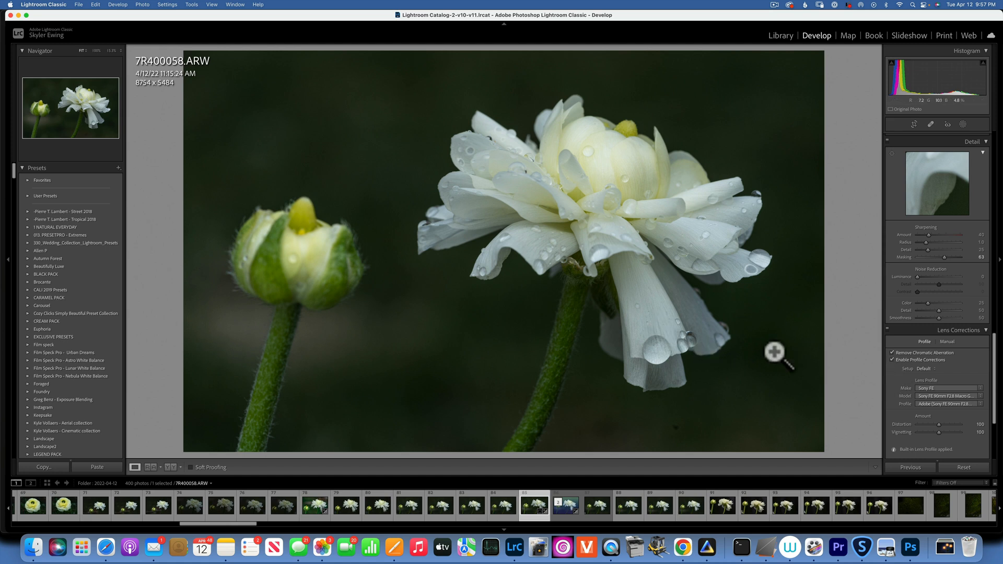
mouse_move(640, 285)
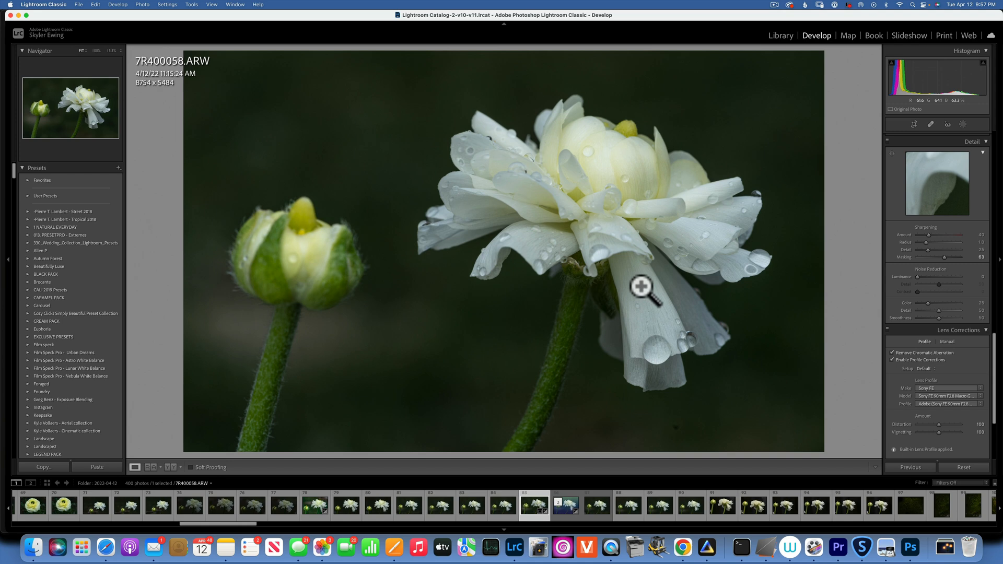
key("cmd+e")
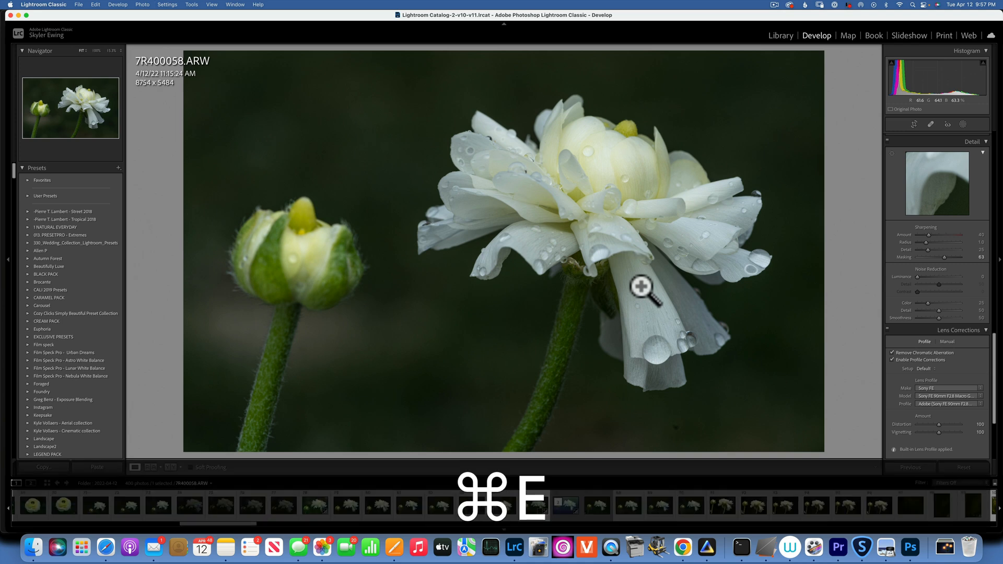
Step: Confirm the Edit in Photoshop dialog so the flower opens as a new Photoshop document
key("cmd+e")
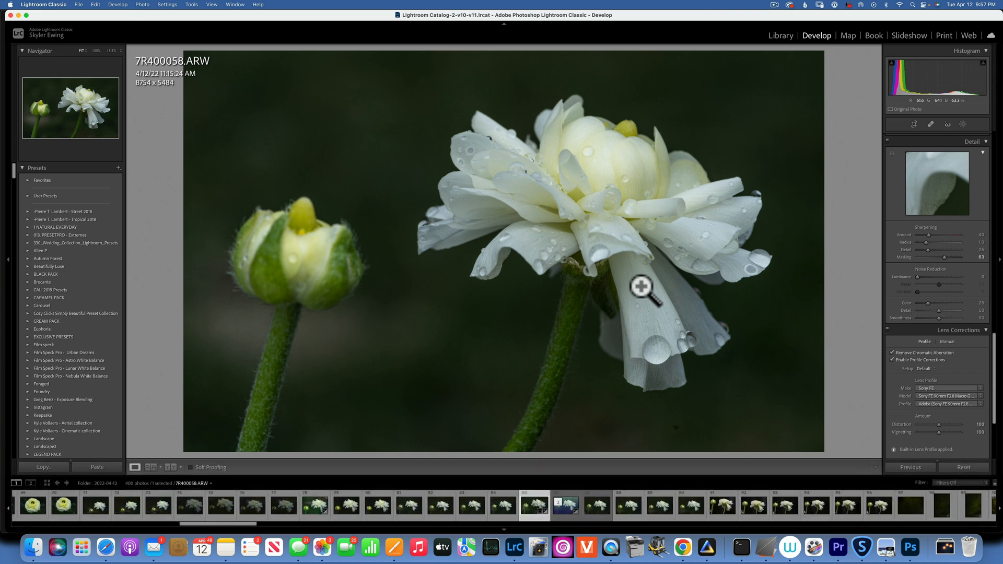
mouse_move(911, 549)
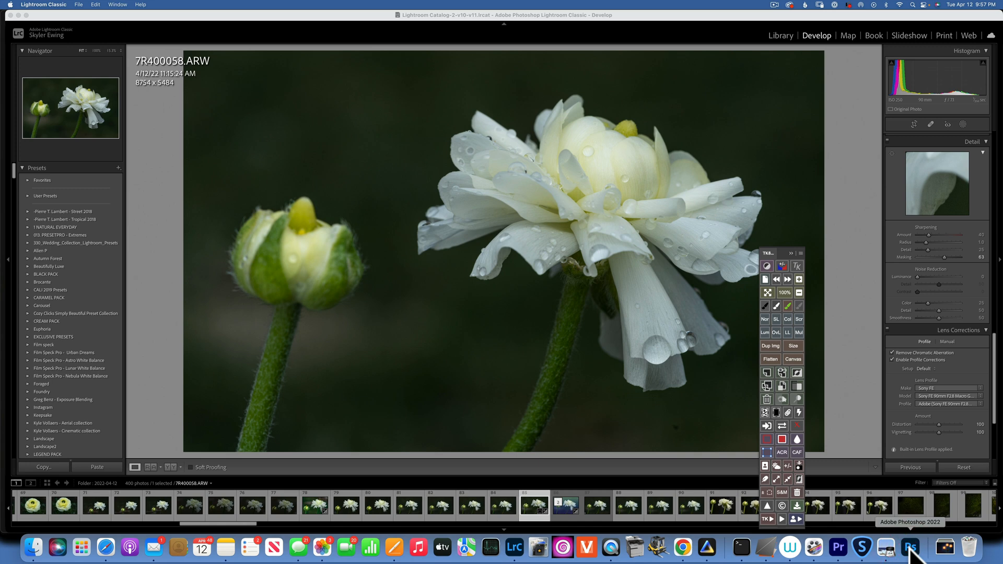
mouse_move(712, 518)
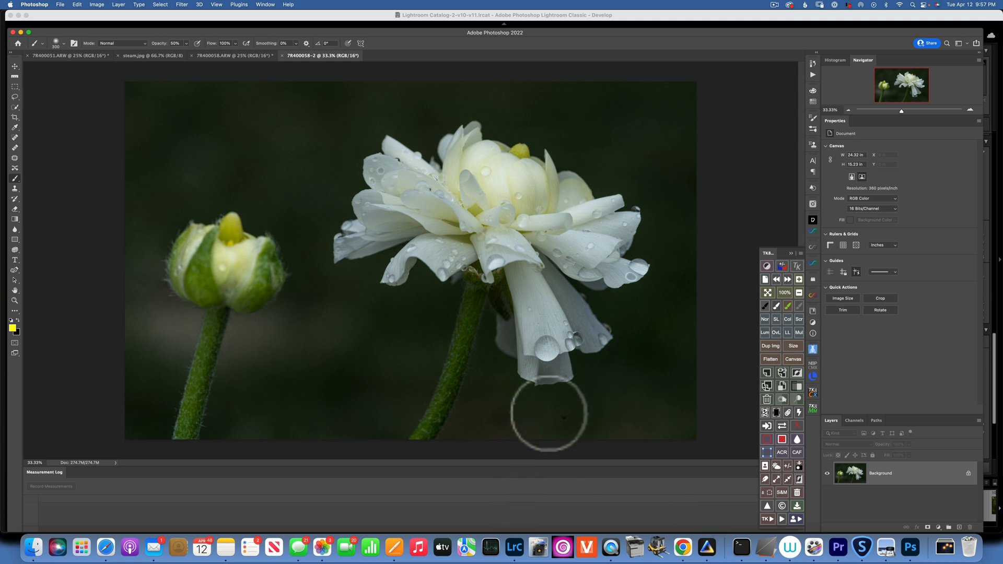
mouse_move(105, 201)
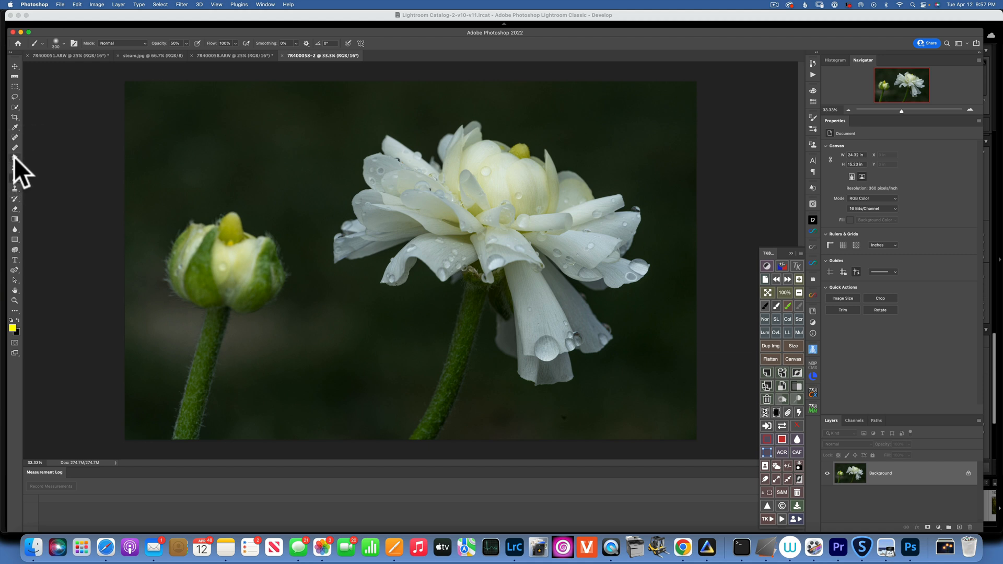
Step: Patch out the small dark specks below the flower with Content-Aware Fill
left_click(16, 158)
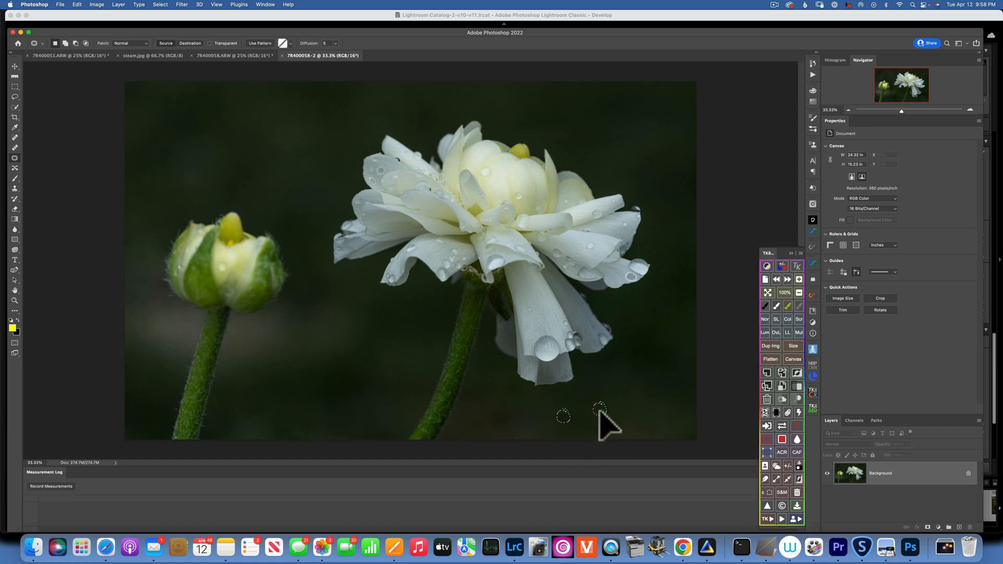
key("cmd")
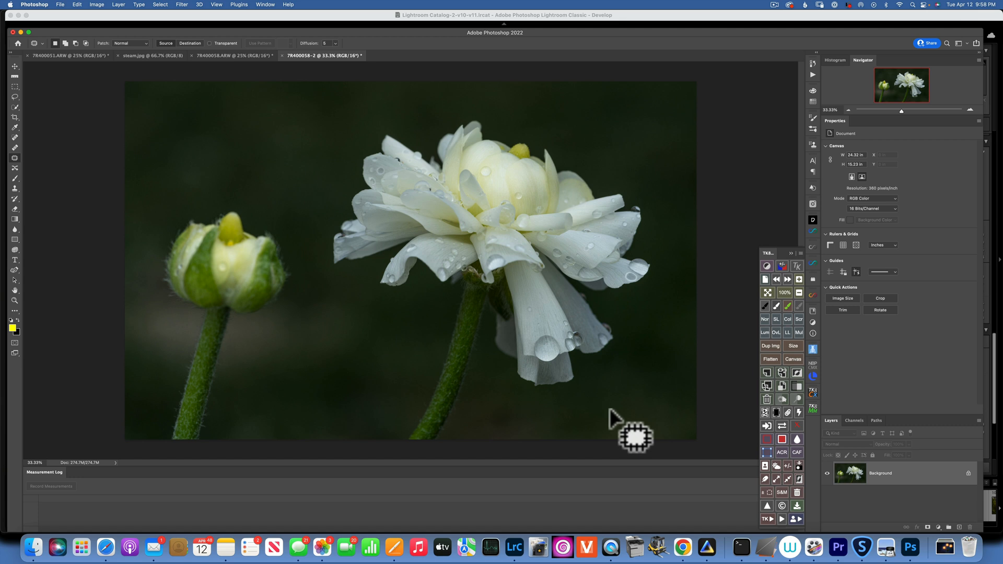
mouse_move(947, 530)
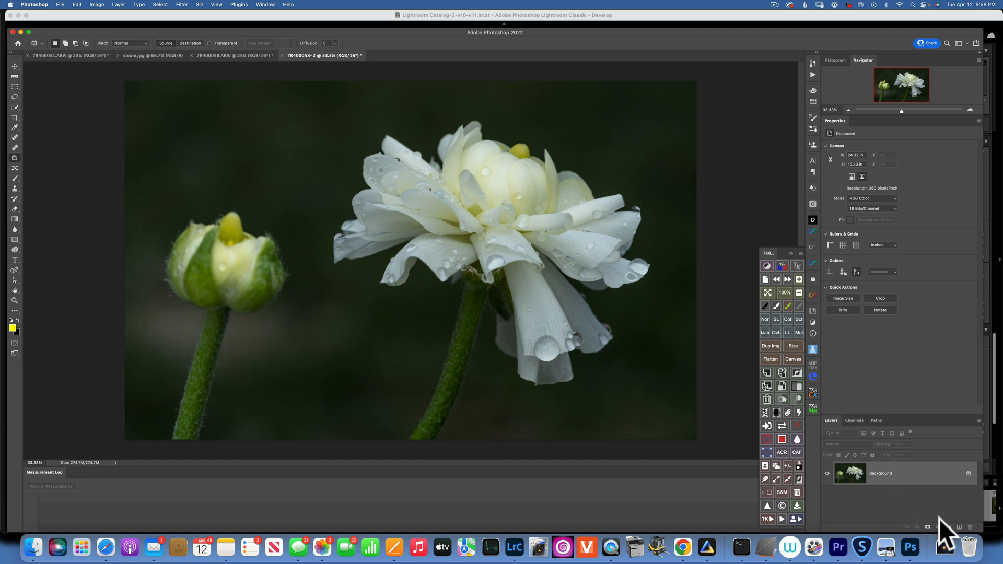
Step: Create a Gradient Fill layer using the yellow-to-teal preset from the Gradient Editor
left_click(939, 527)
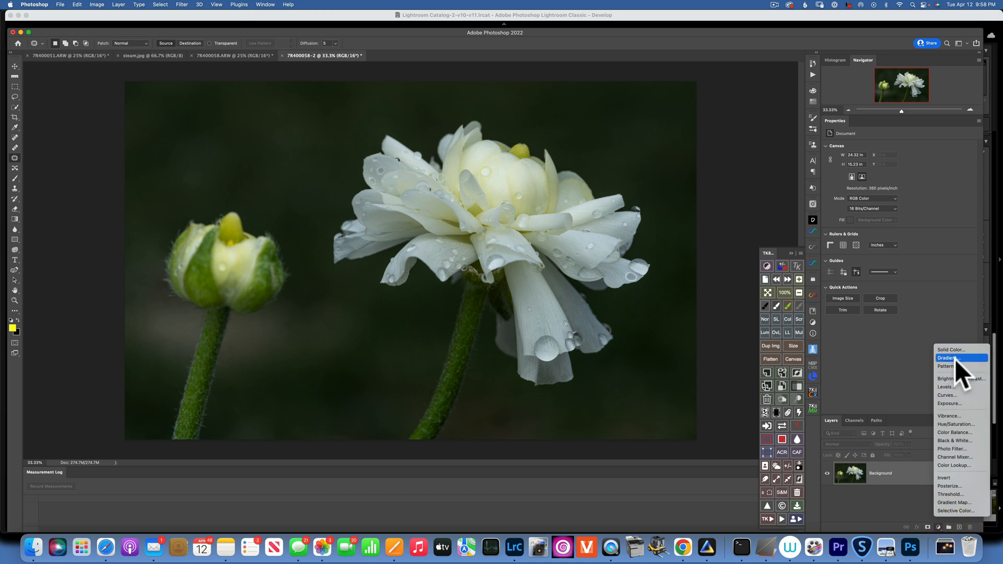
left_click(948, 357)
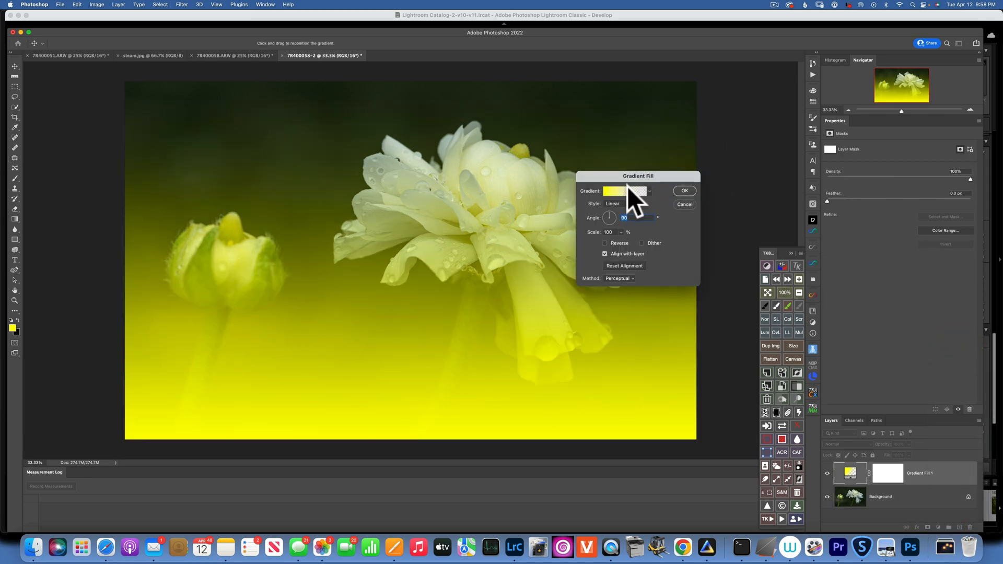
left_click(624, 190)
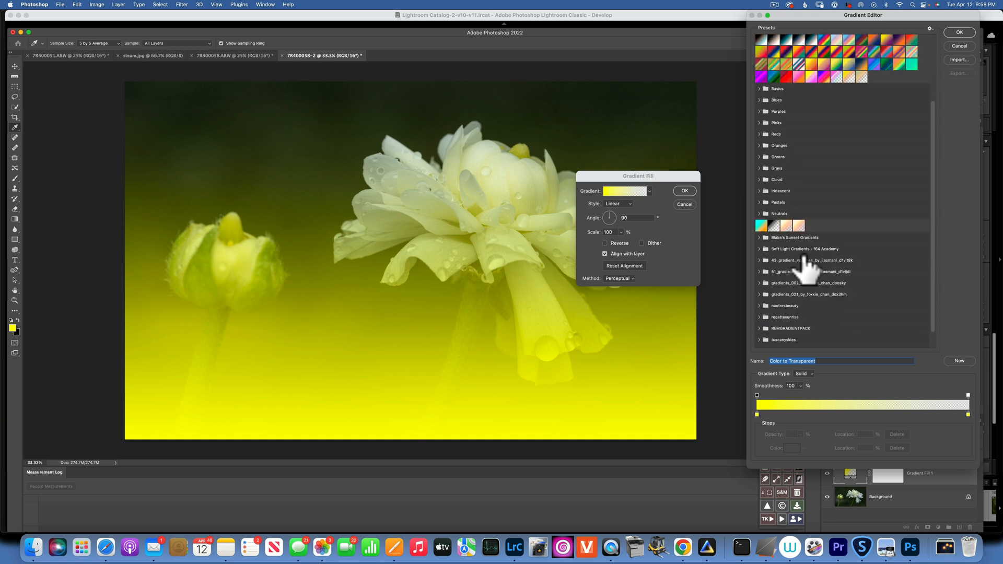
scroll("down", 3)
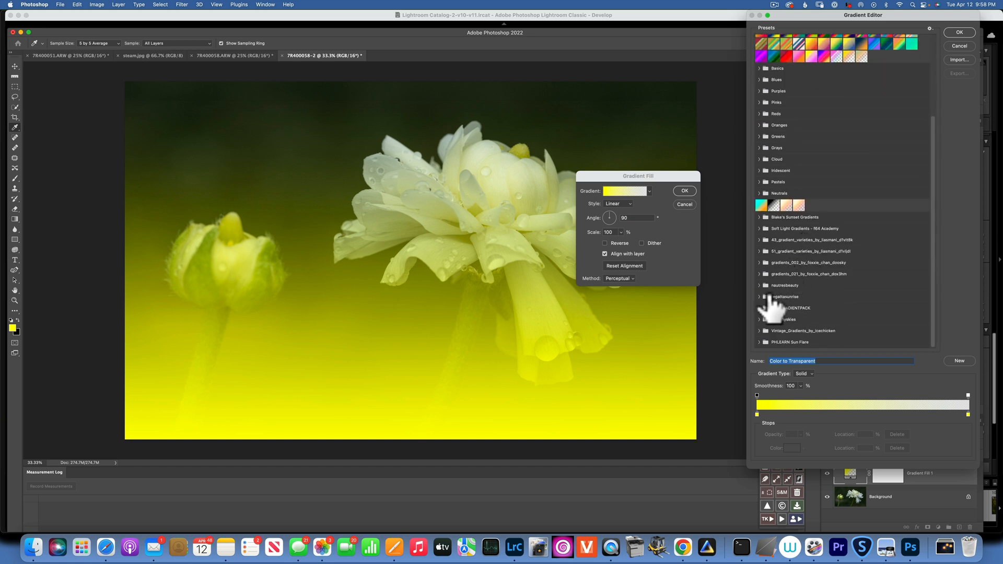
left_click(760, 285)
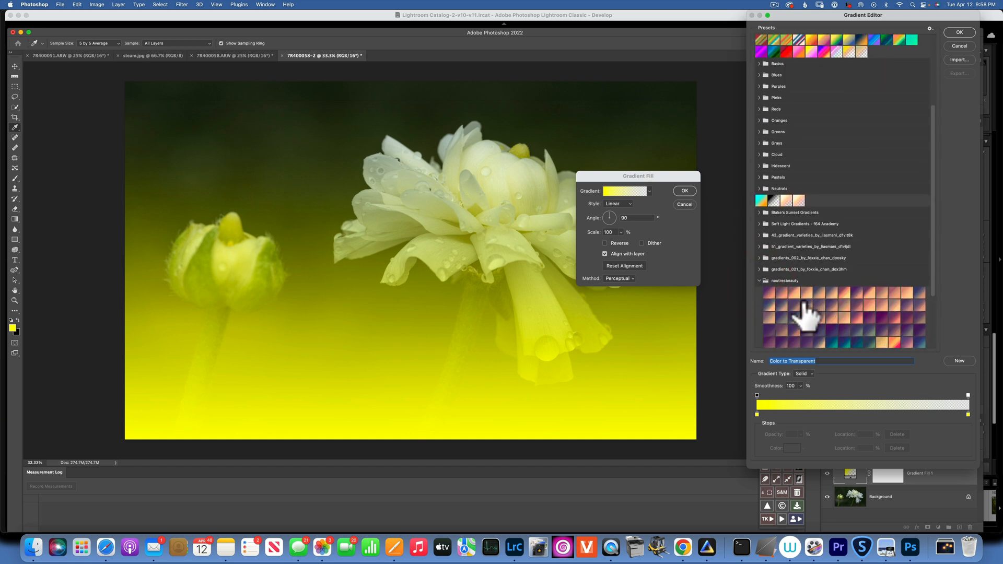
scroll("down", 3)
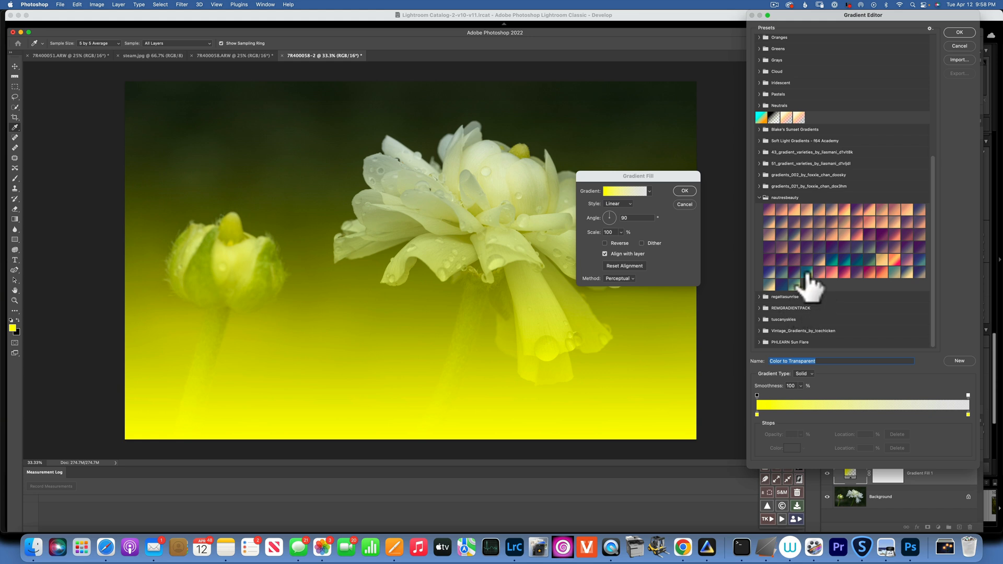
left_click(808, 274)
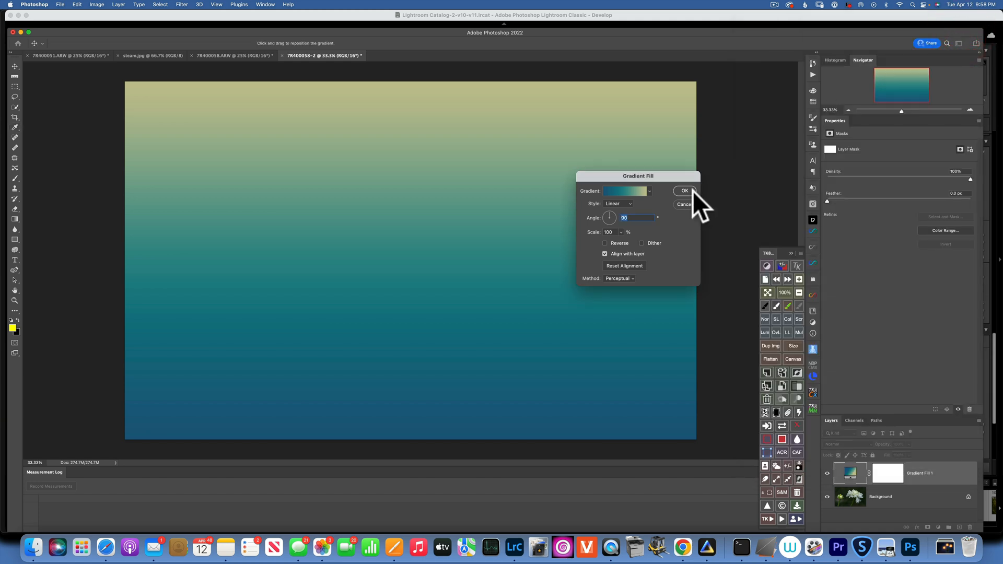
left_click(684, 190)
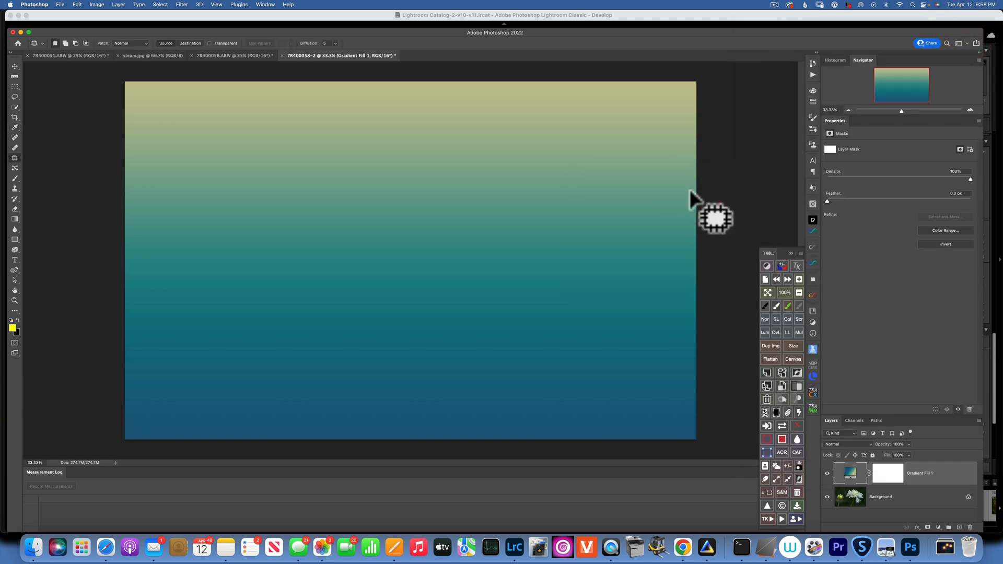
mouse_move(854, 454)
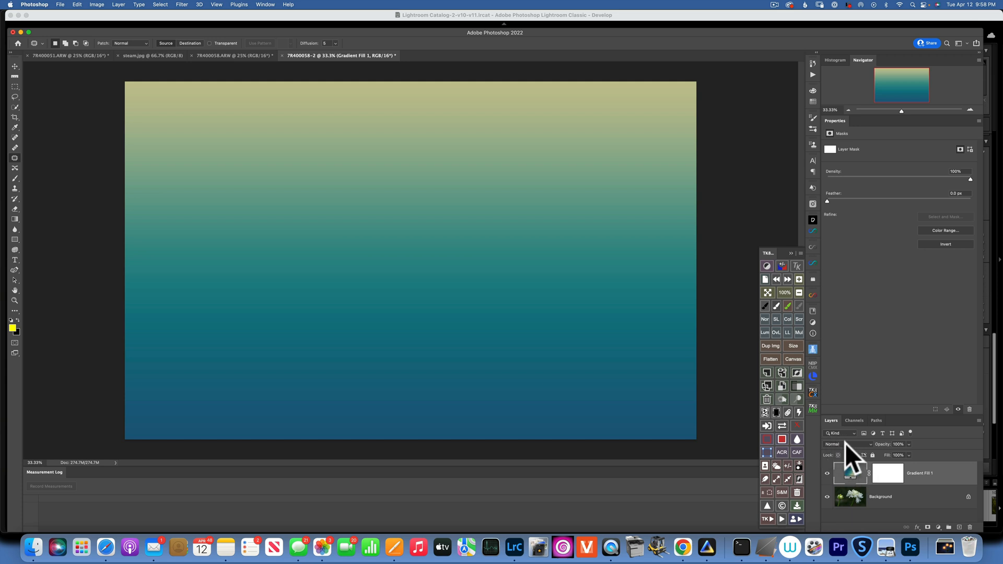
Step: Set Gradient Fill 1 to Screen blend at 32% opacity and target its layer mask
left_click(848, 444)
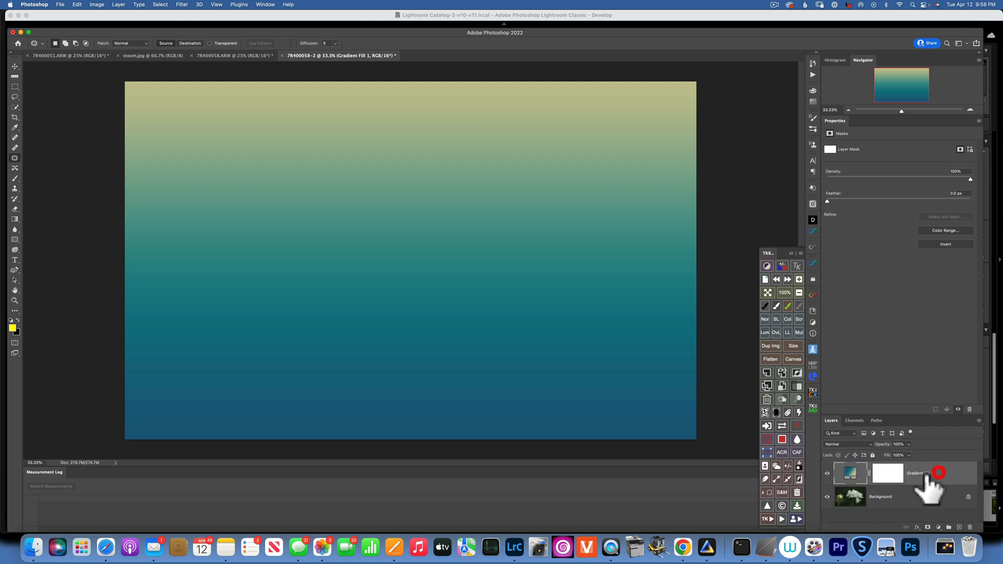
left_click(828, 474)
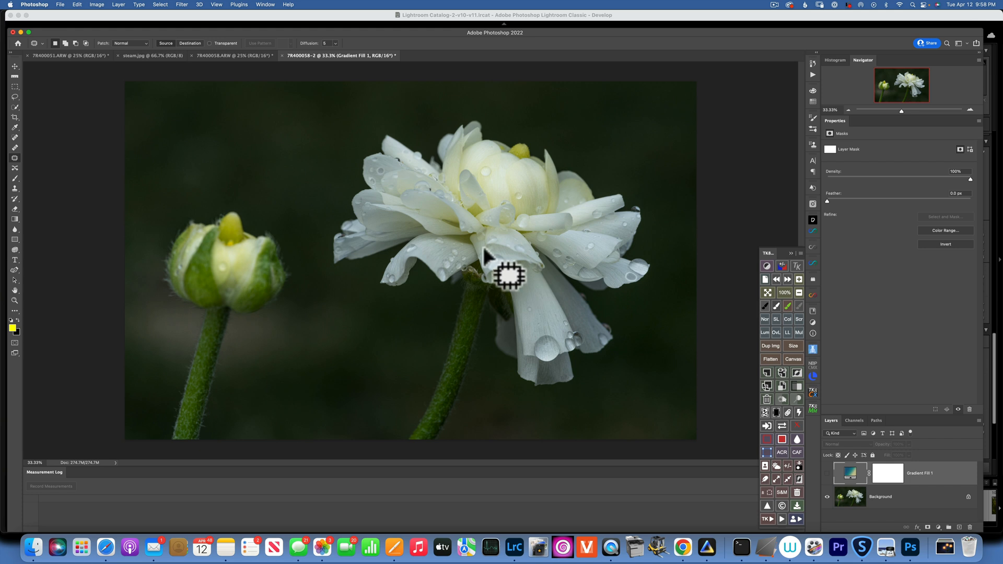
mouse_move(523, 296)
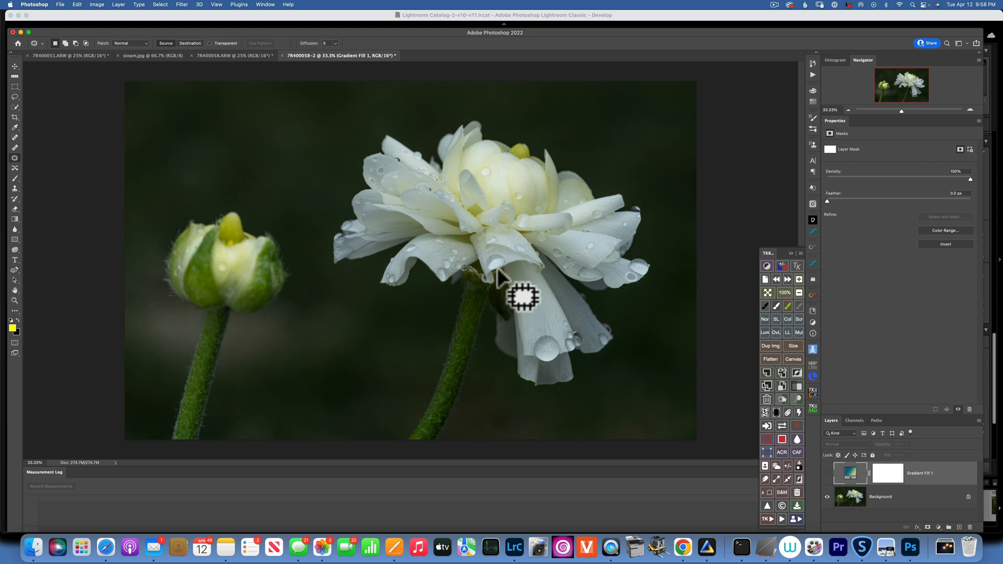
mouse_move(448, 224)
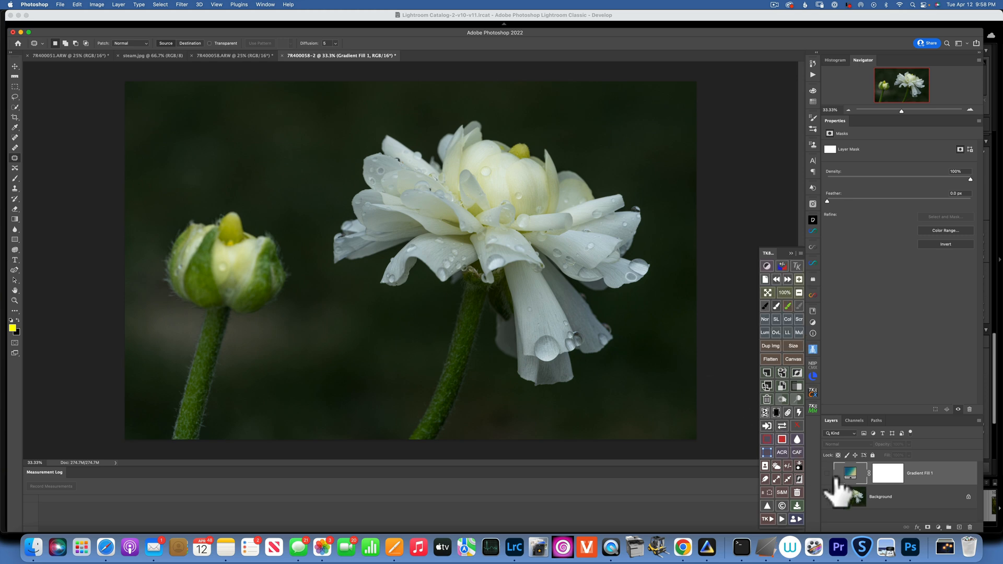
left_click(827, 473)
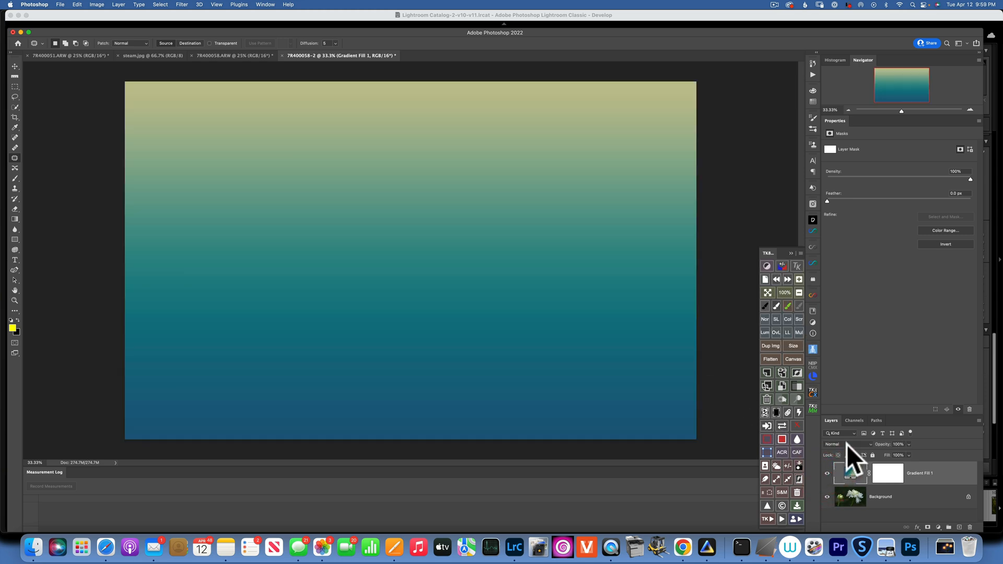
left_click(850, 444)
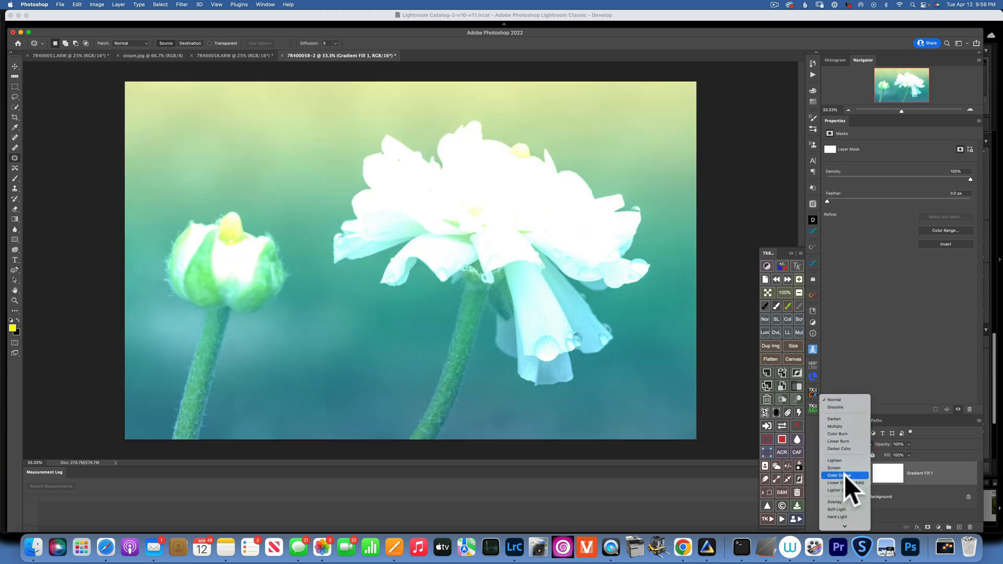
left_click(834, 468)
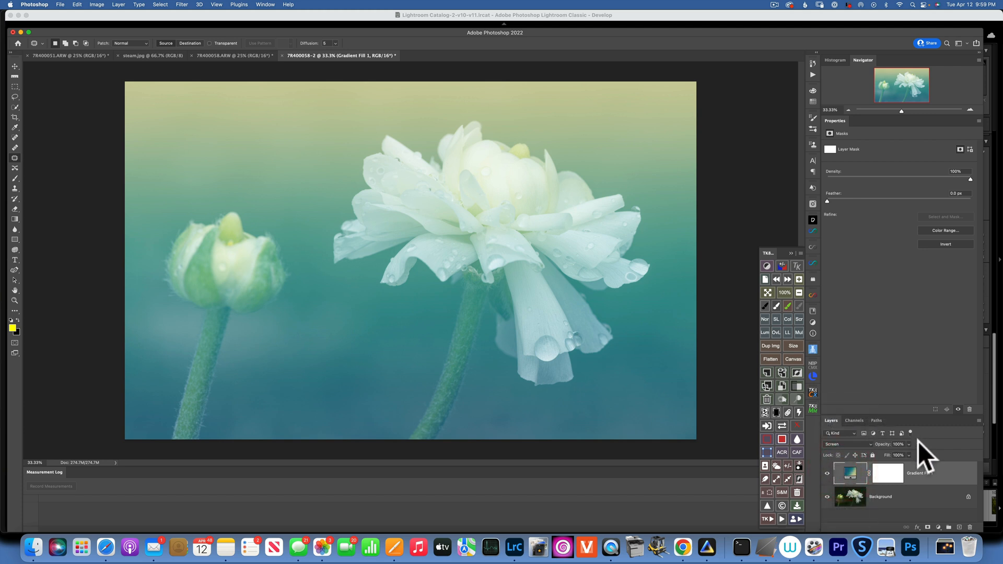
left_click(905, 445)
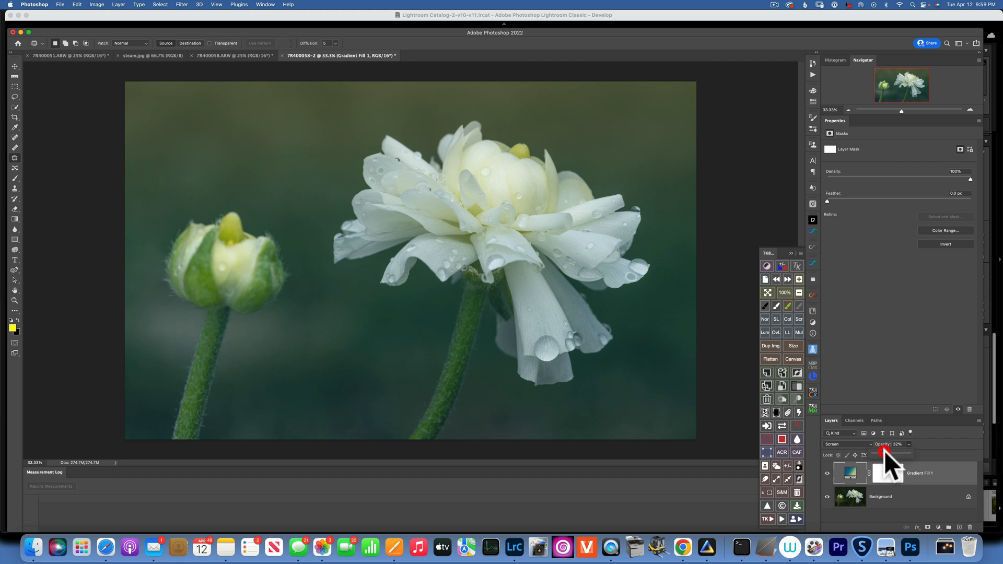
left_click(886, 474)
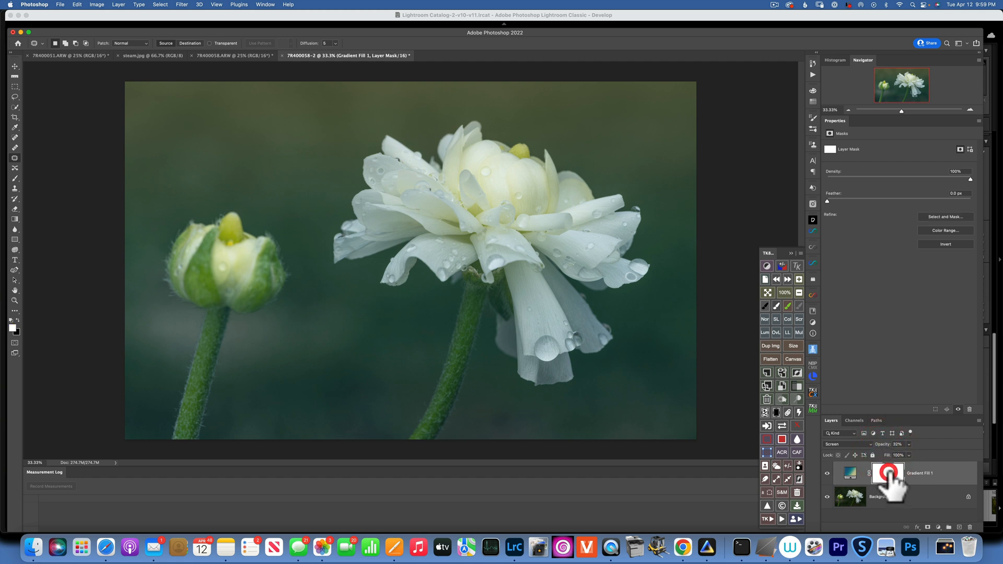
Step: Paint black on the gradient's mask with the Brush to clear the tint from the white petals
left_click(887, 474)
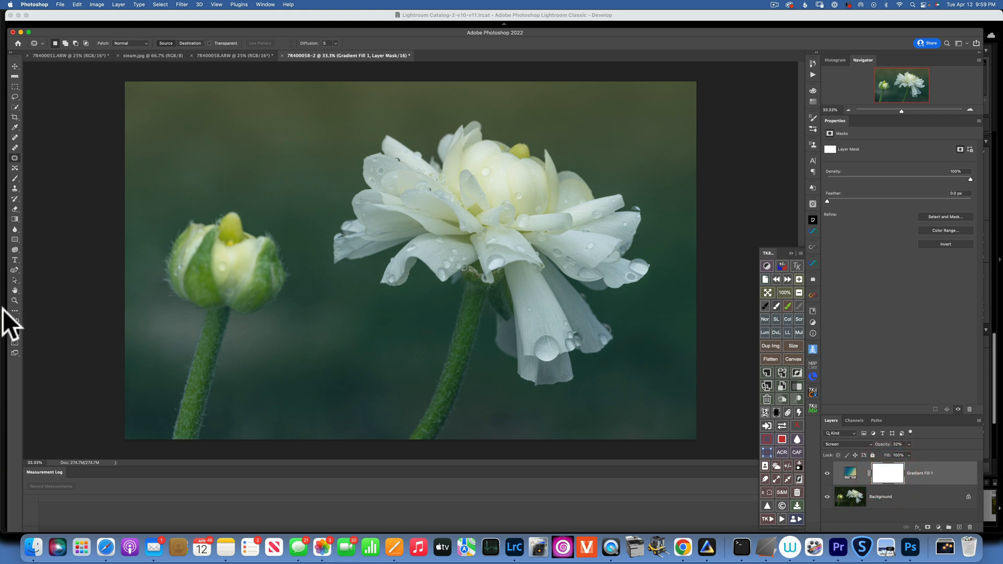
key("b")
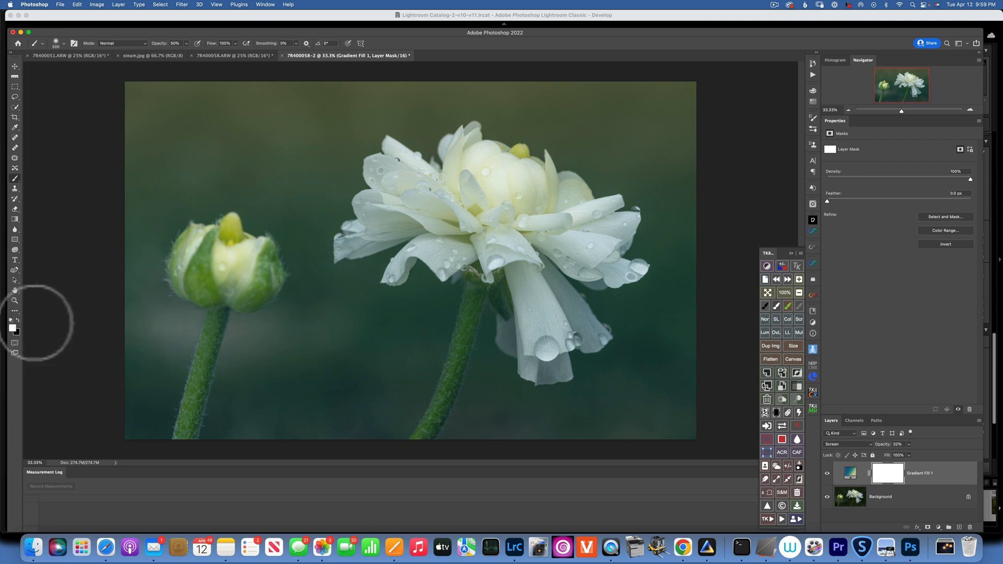
key("x")
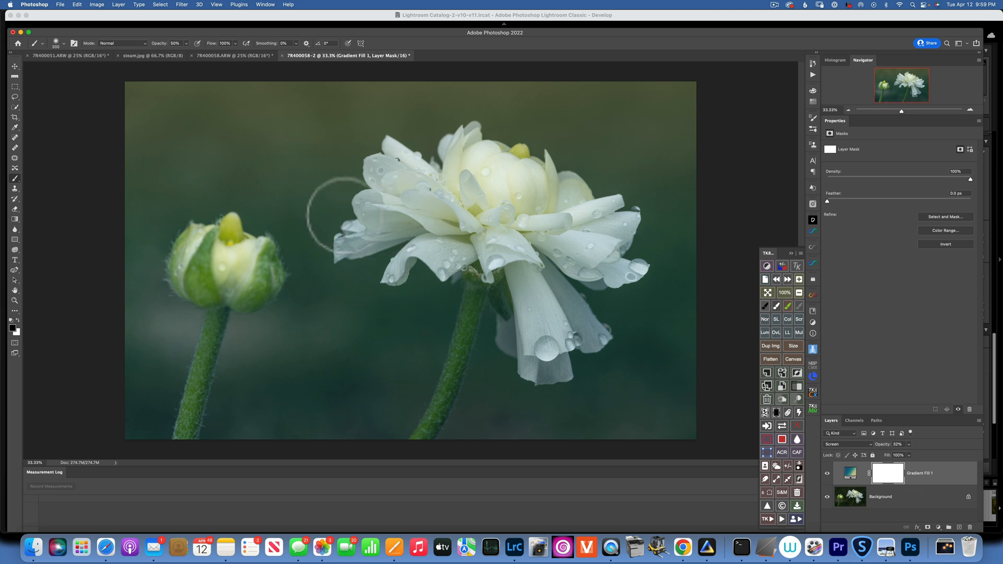
mouse_move(153, 141)
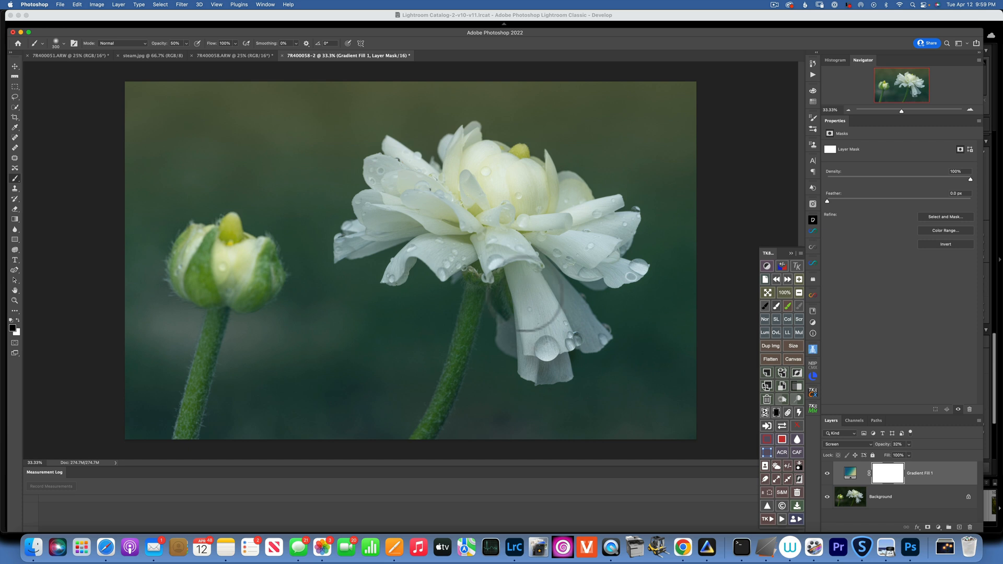
mouse_move(512, 224)
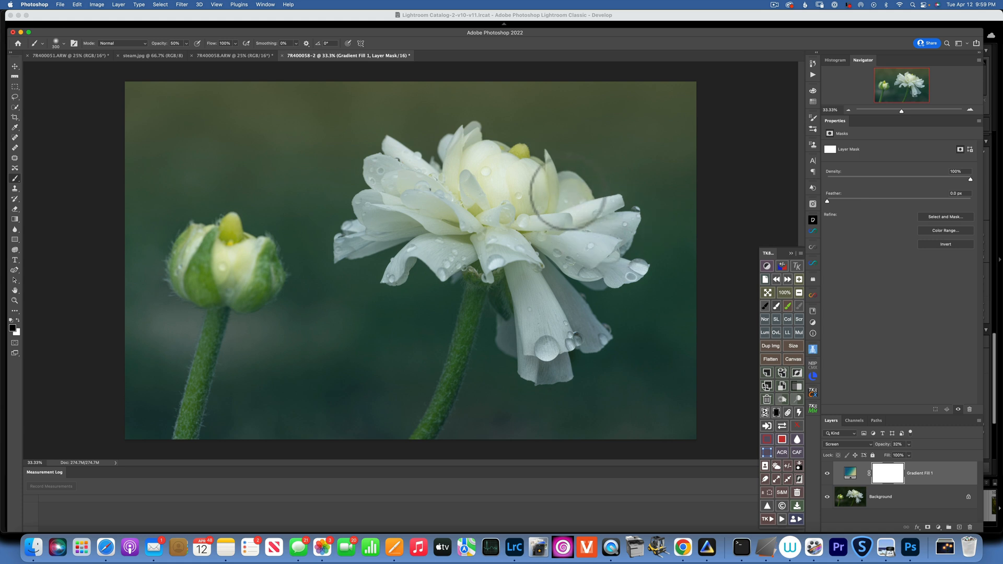
left_click(505, 229)
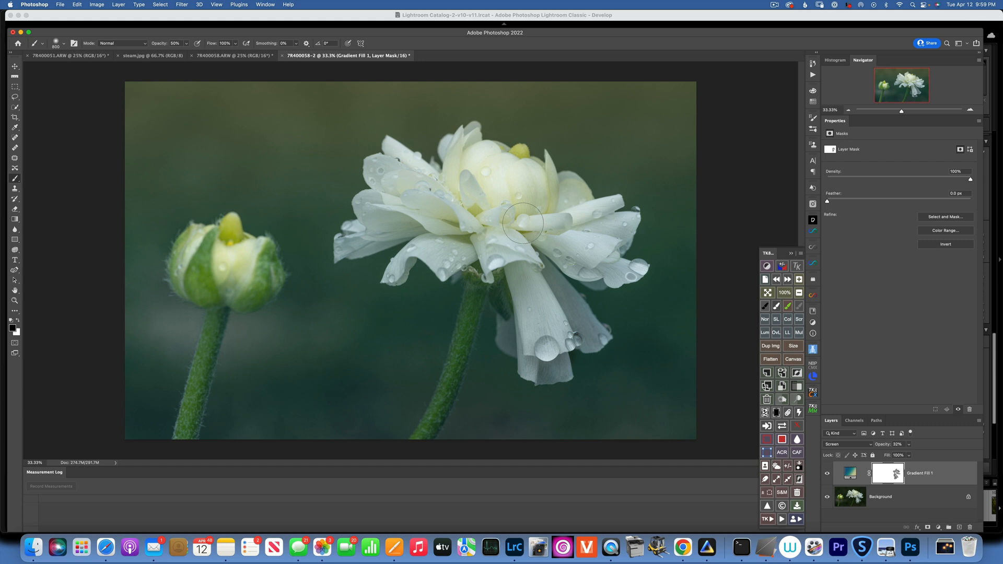
mouse_move(477, 172)
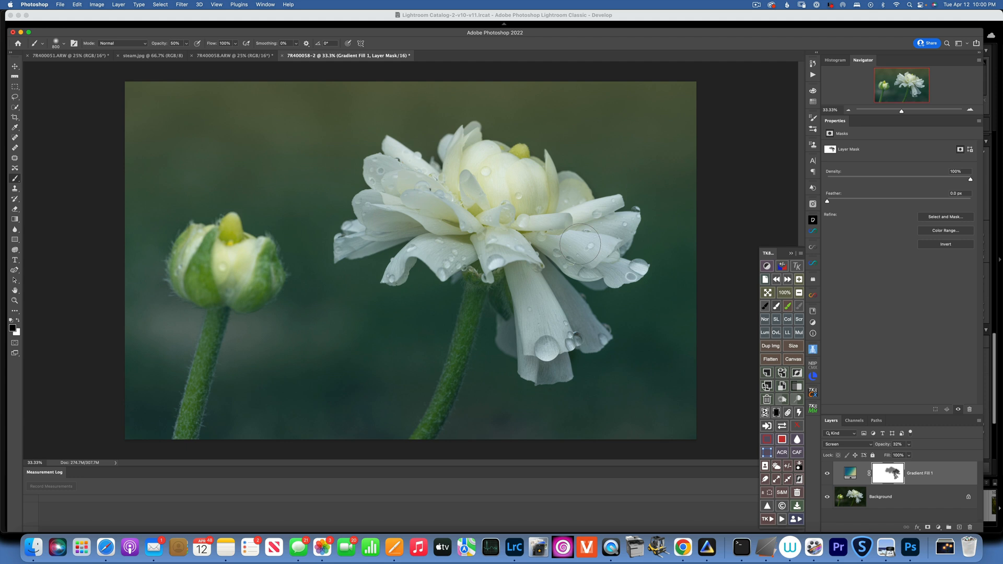
mouse_move(899, 446)
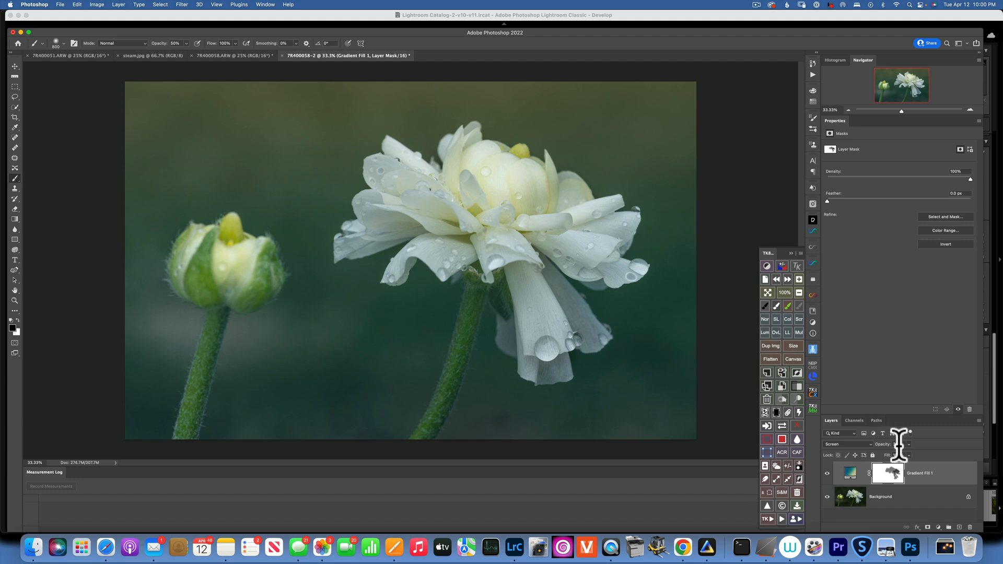
Step: Duplicate Gradient Fill 1 without its mask, blend it as Soft Light at 78%, and compare with the original
left_click(850, 472)
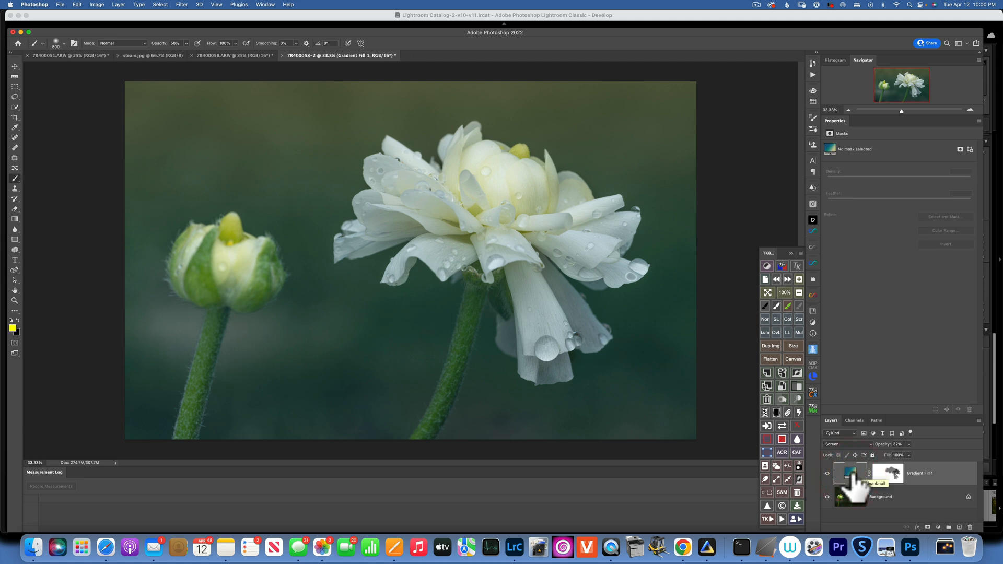
key("cmd")
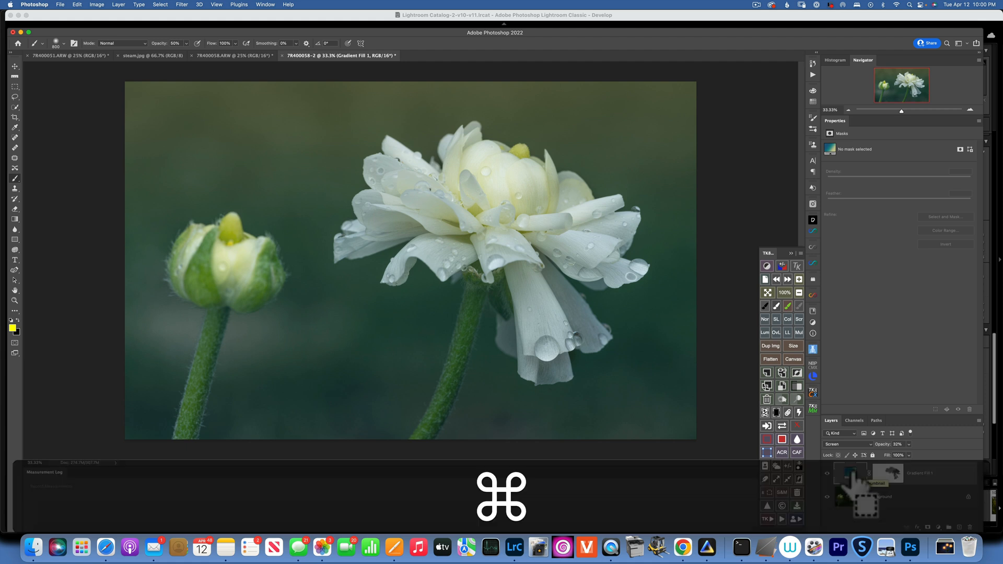
key("cmd+j")
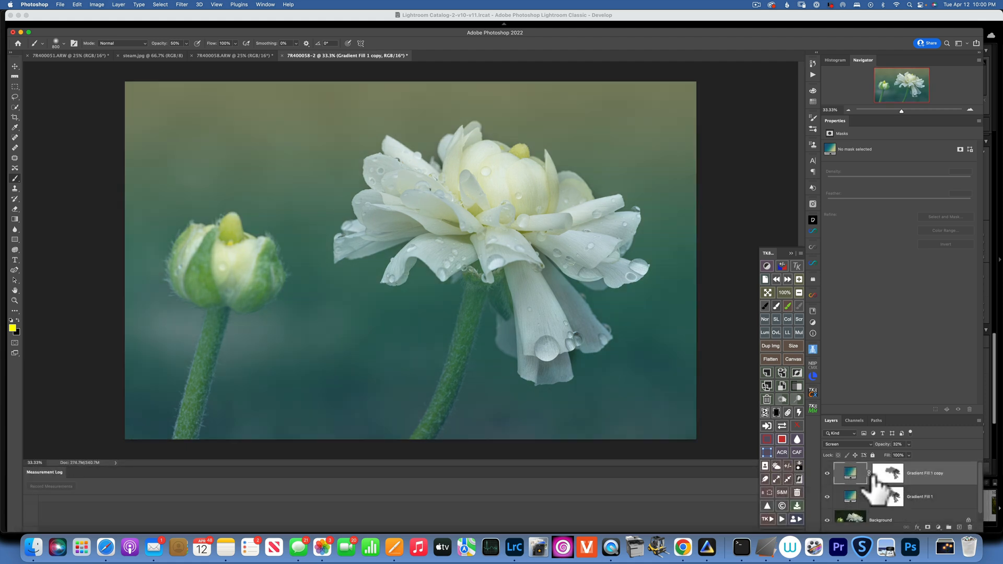
left_click(888, 473)
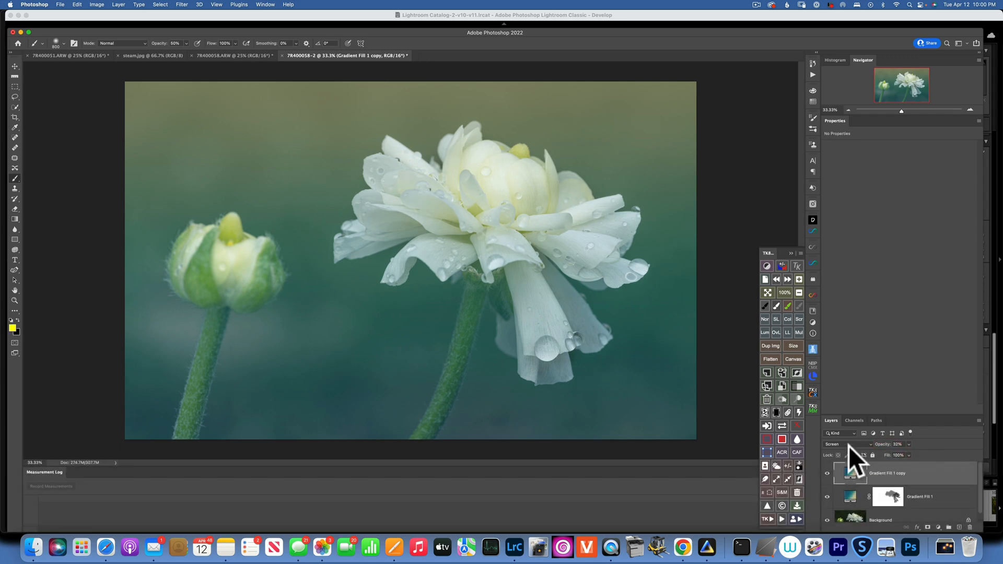
left_click(839, 444)
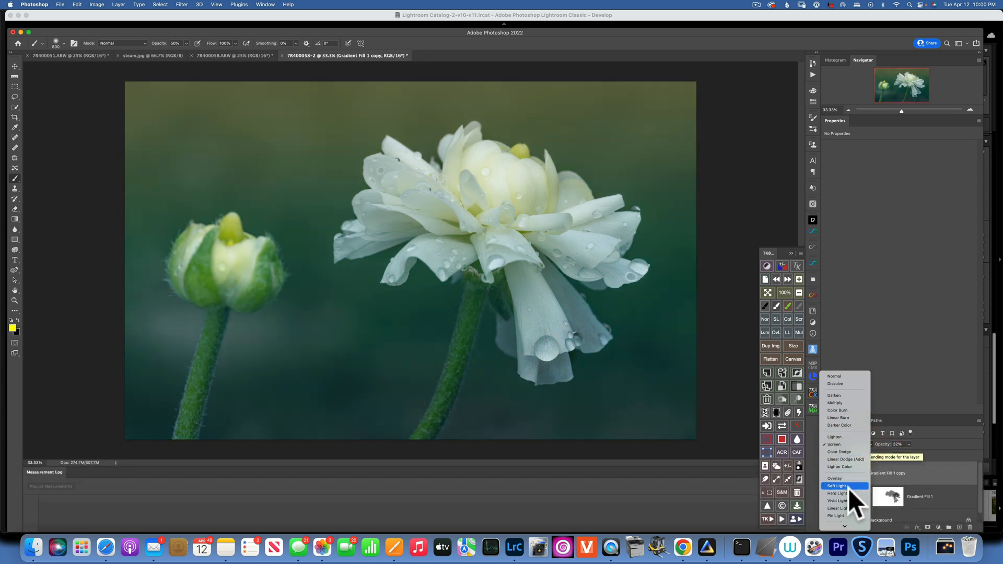
left_click(837, 486)
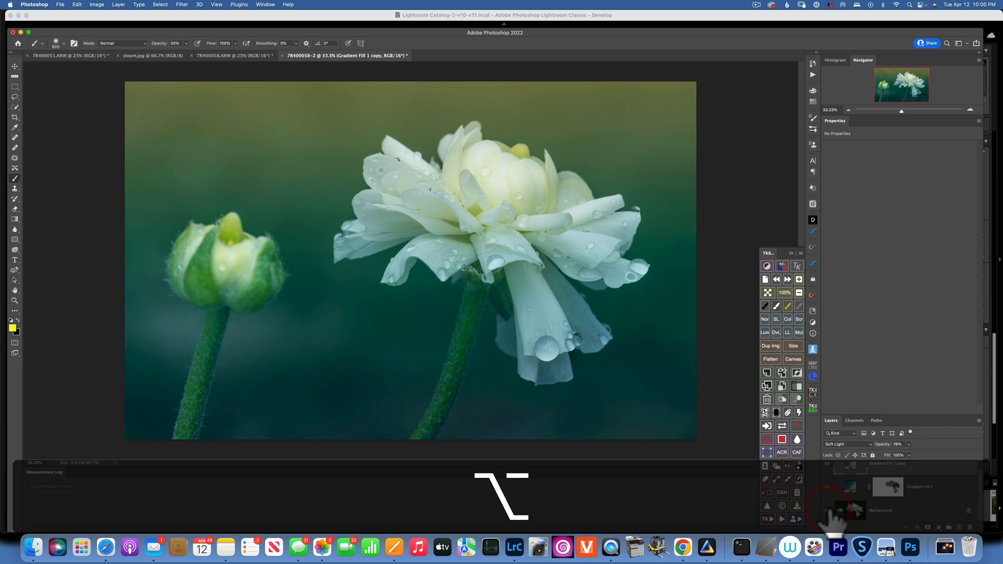
left_click(825, 464)
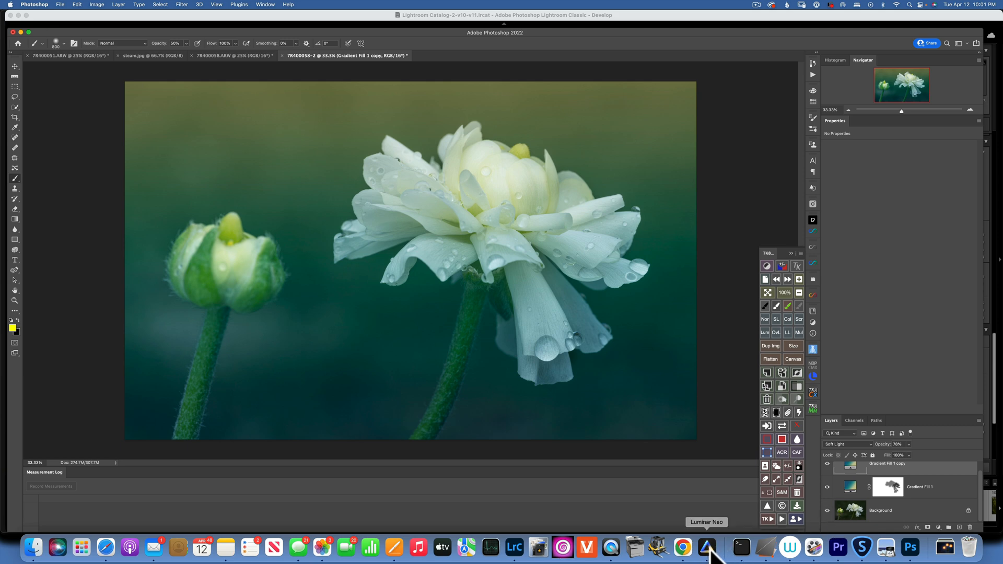
Step: Switch to Luminar Neo, crop the flower photo tighter, and bring up the Develop adjustments
left_click(708, 548)
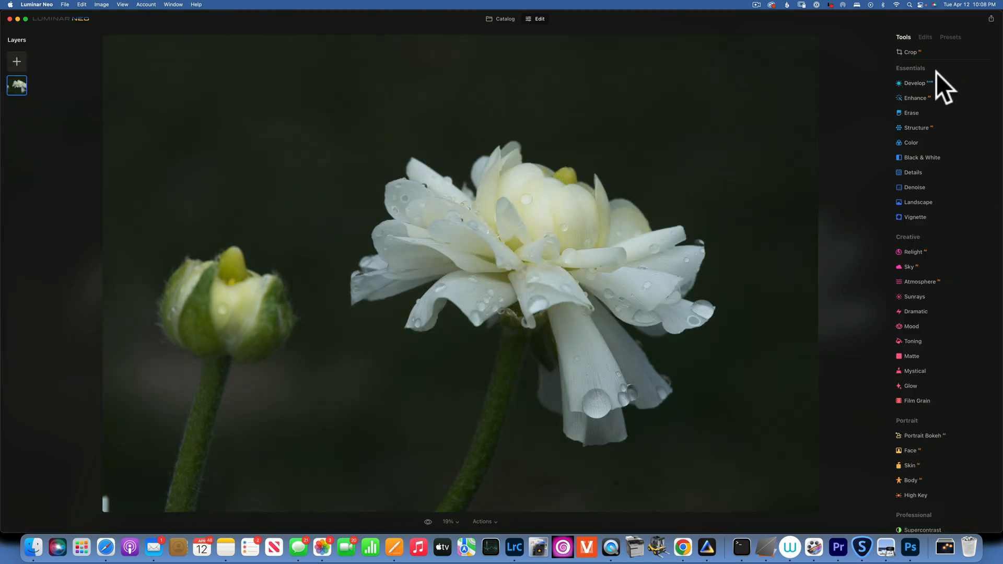
left_click(908, 53)
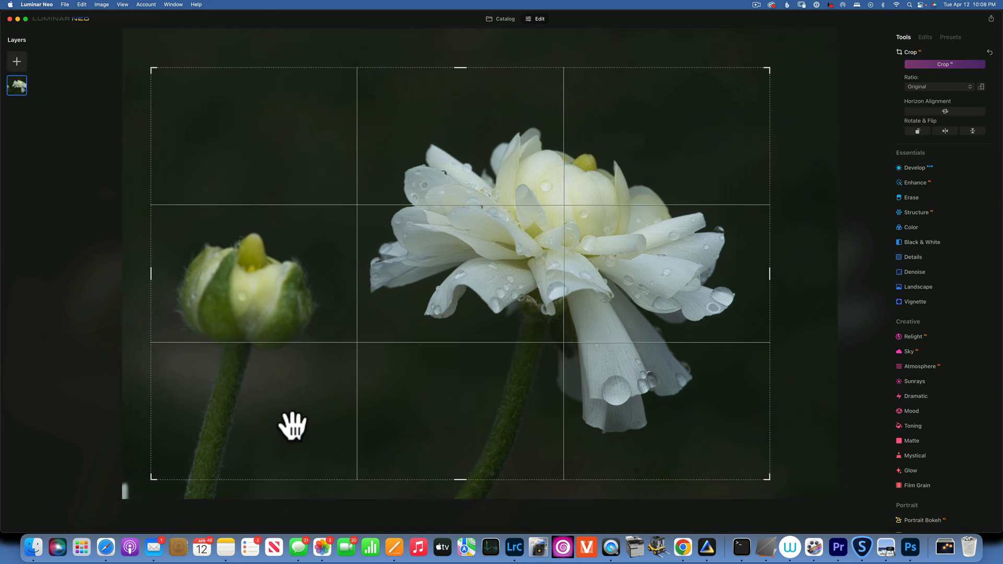
mouse_move(685, 298)
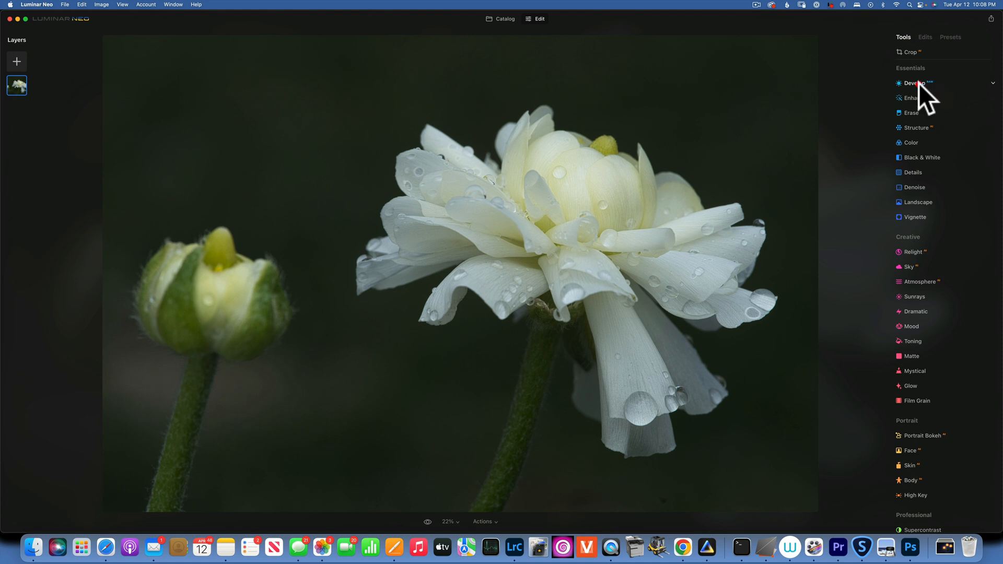
left_click(915, 83)
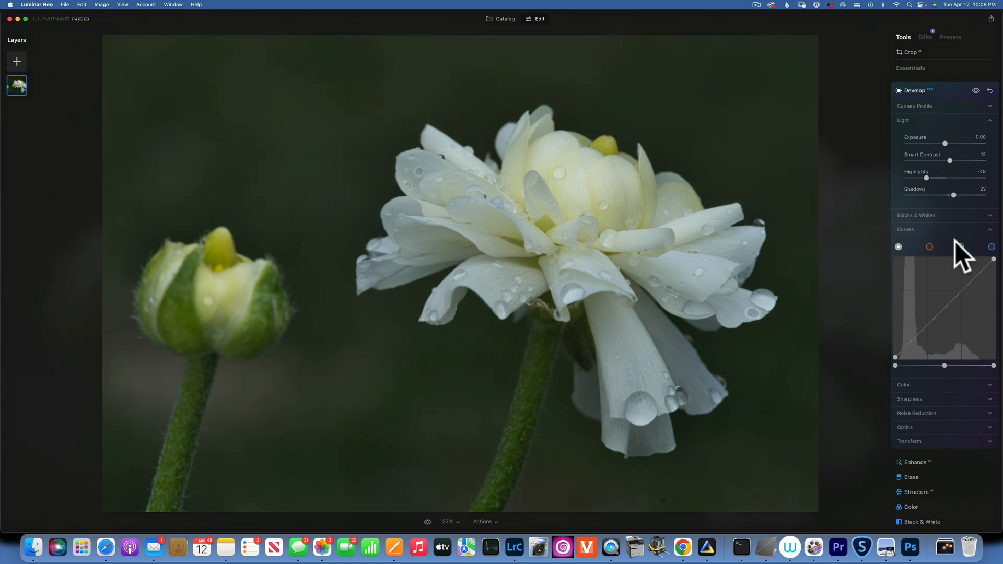
mouse_move(930, 101)
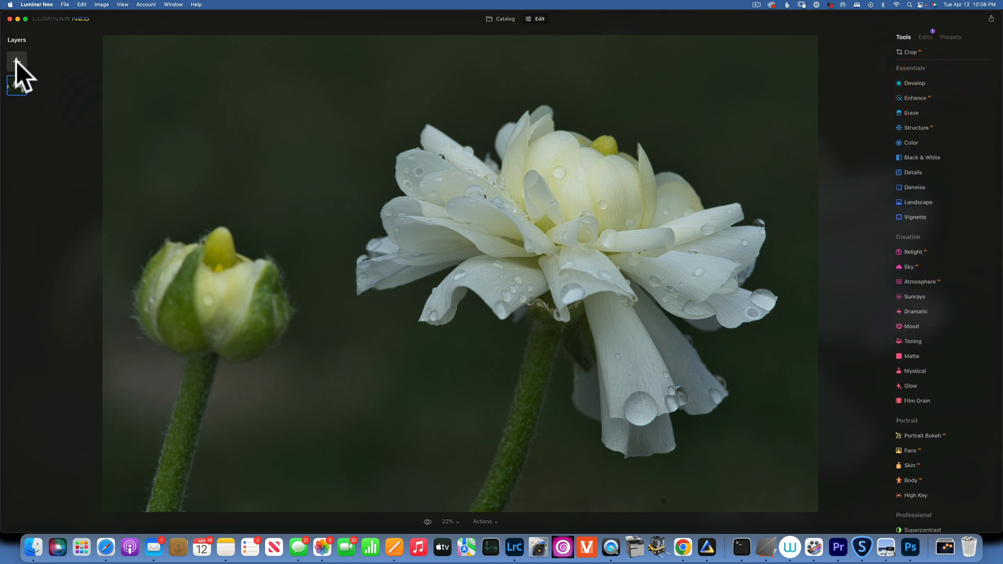
mouse_move(17, 62)
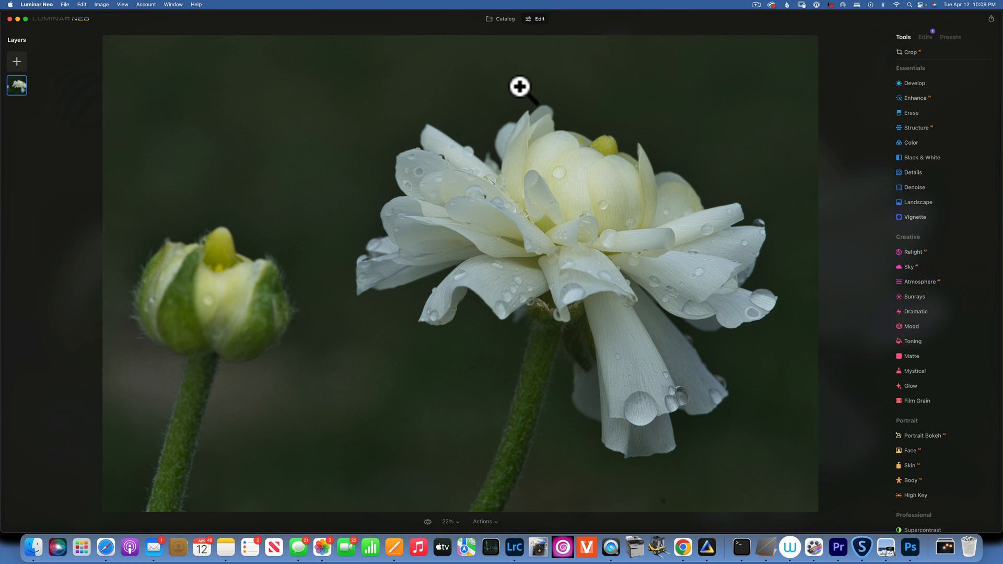
mouse_move(25, 57)
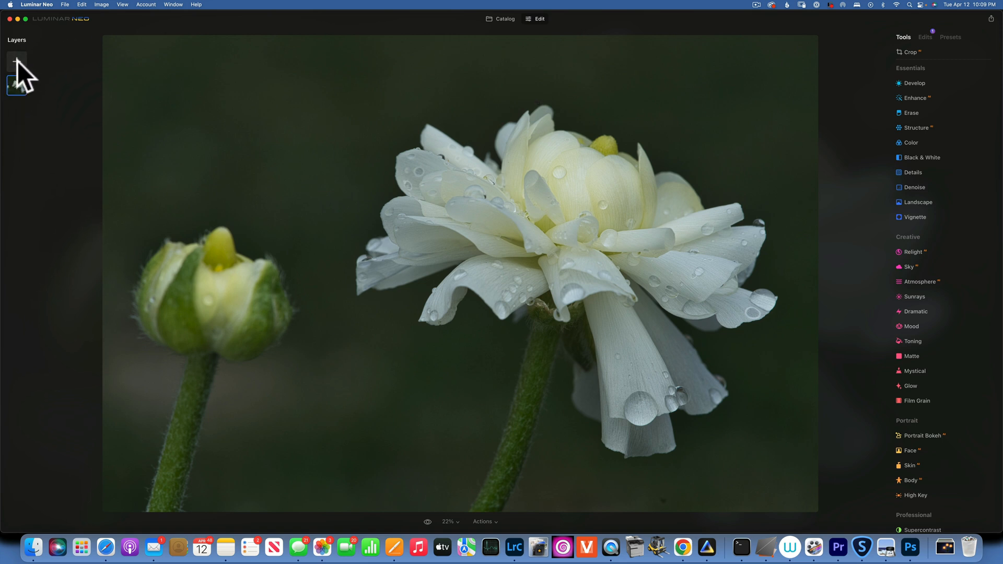
Step: Load gradient.jpg, replacing the existing asset, and add it as a layer above the flower photo
left_click(18, 64)
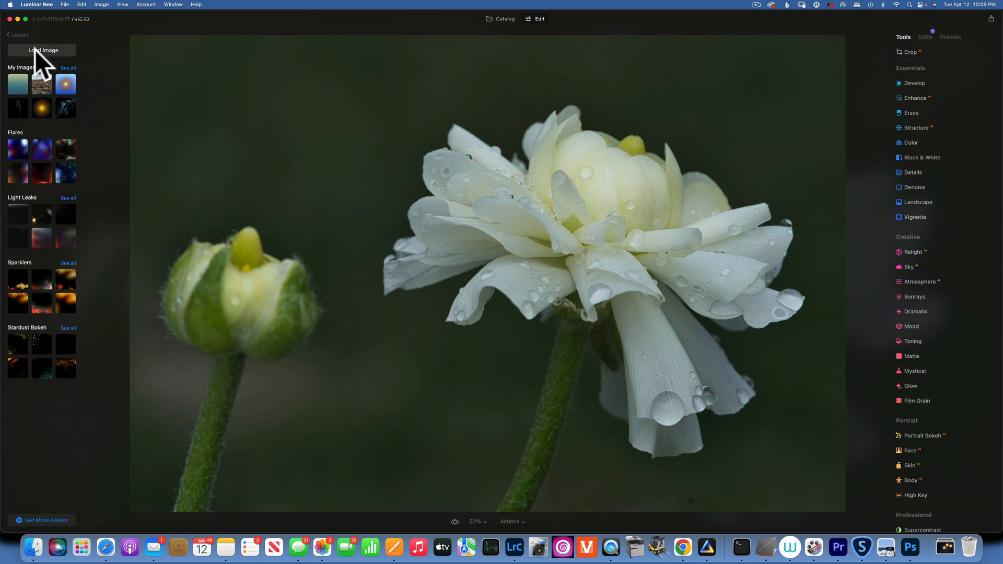
left_click(42, 50)
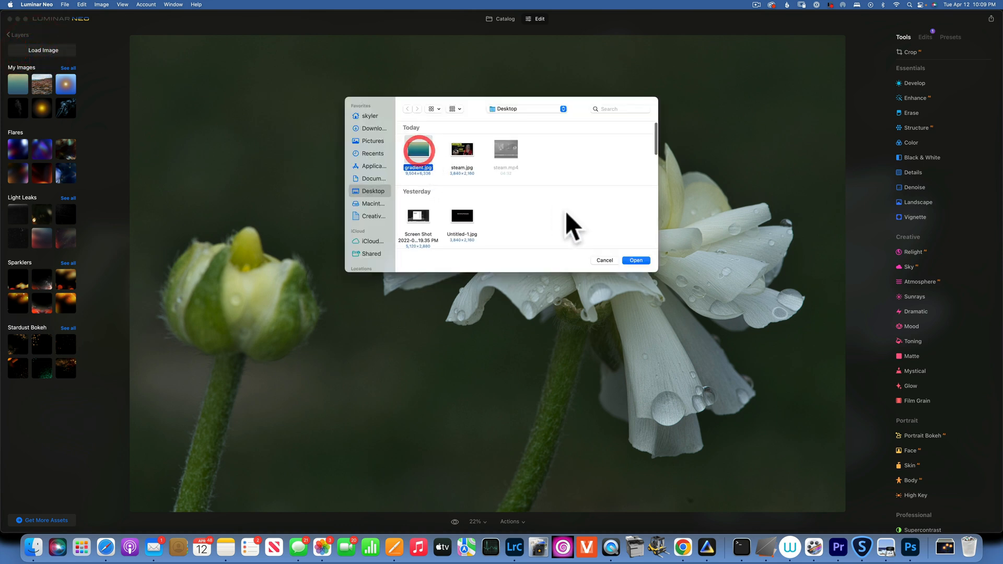
left_click(635, 260)
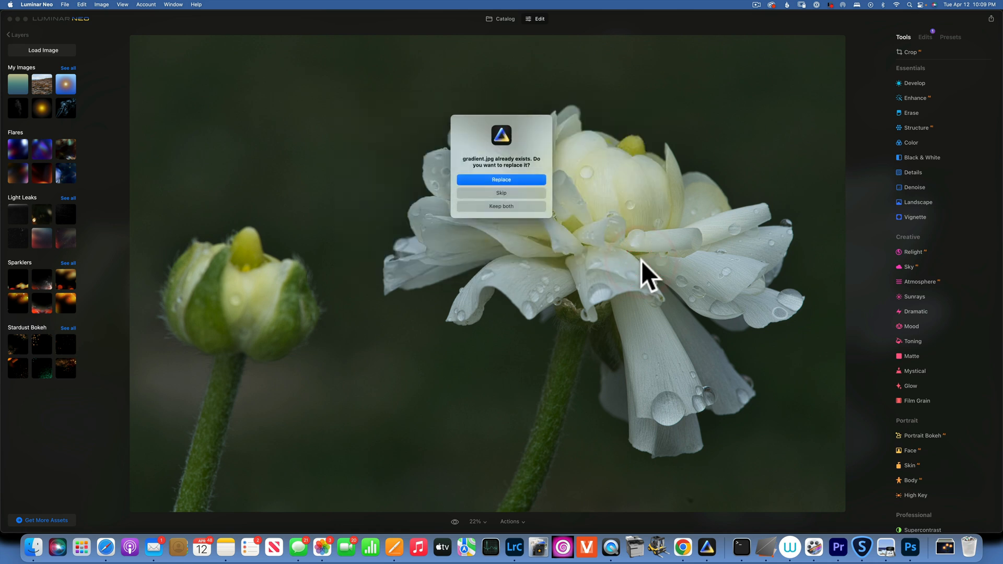
mouse_move(506, 181)
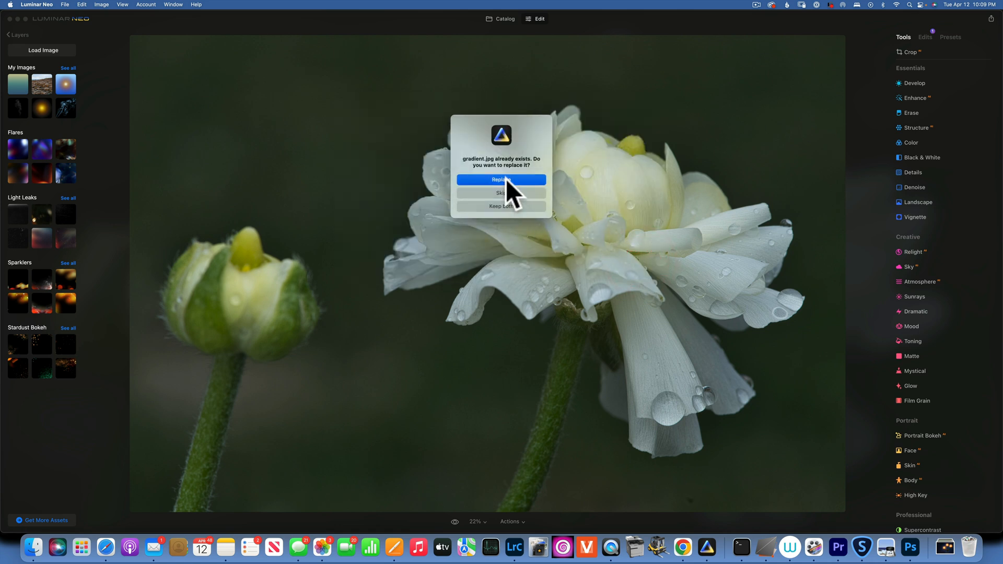
left_click(500, 179)
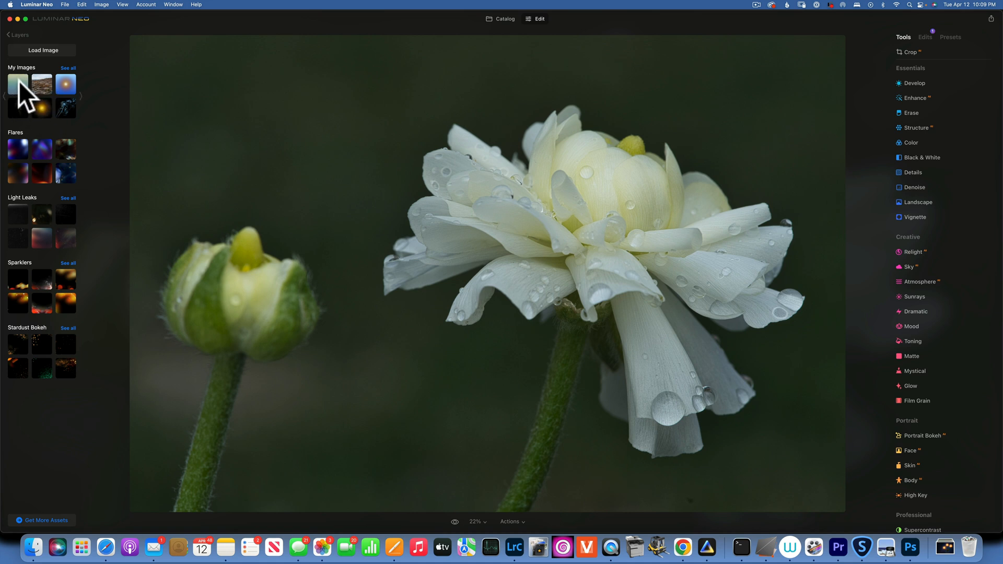
left_click(18, 83)
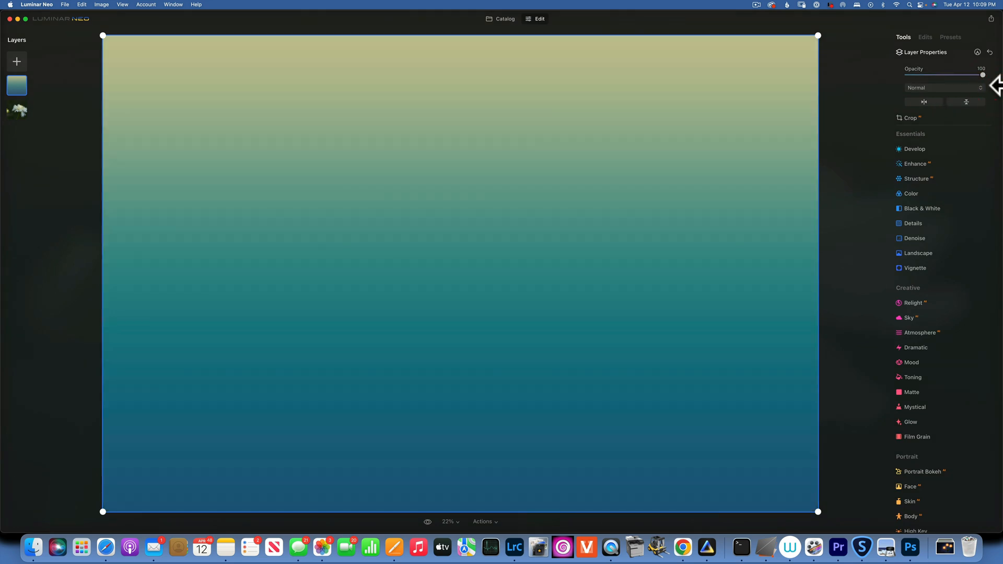
mouse_move(976, 108)
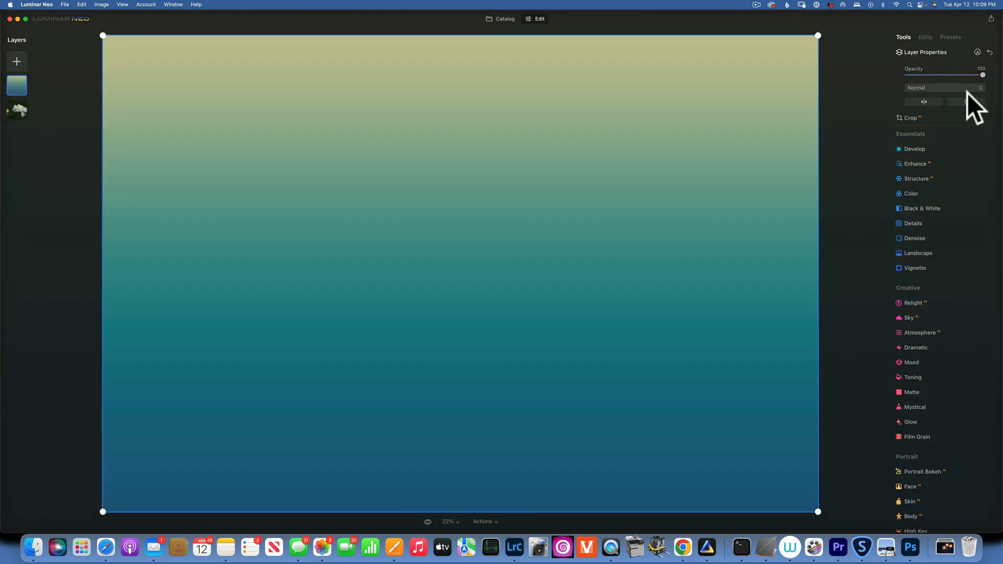
Step: Set the gradient layer's blend mode to Screen at about 38 opacity
left_click(941, 88)
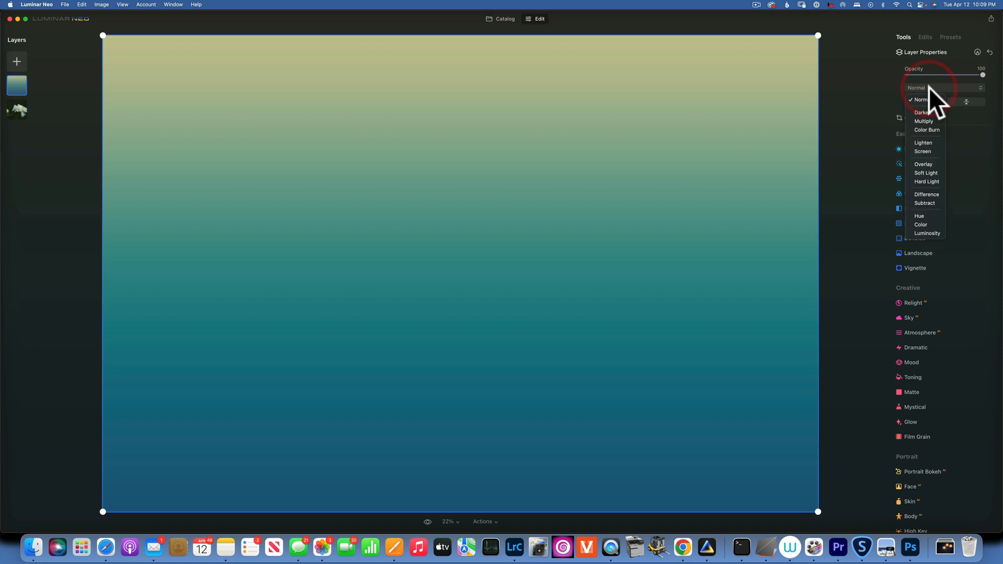
mouse_move(924, 151)
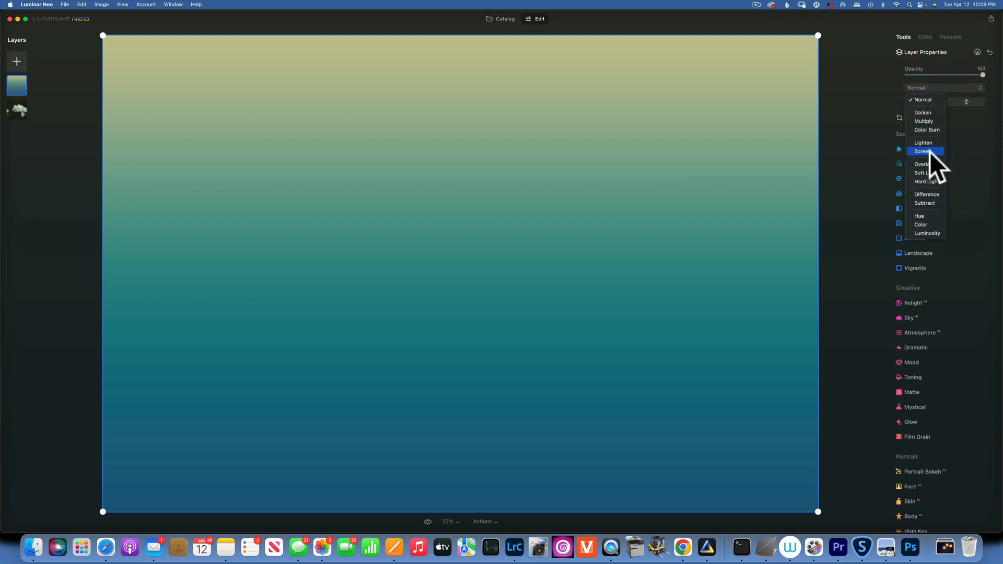
left_click(923, 151)
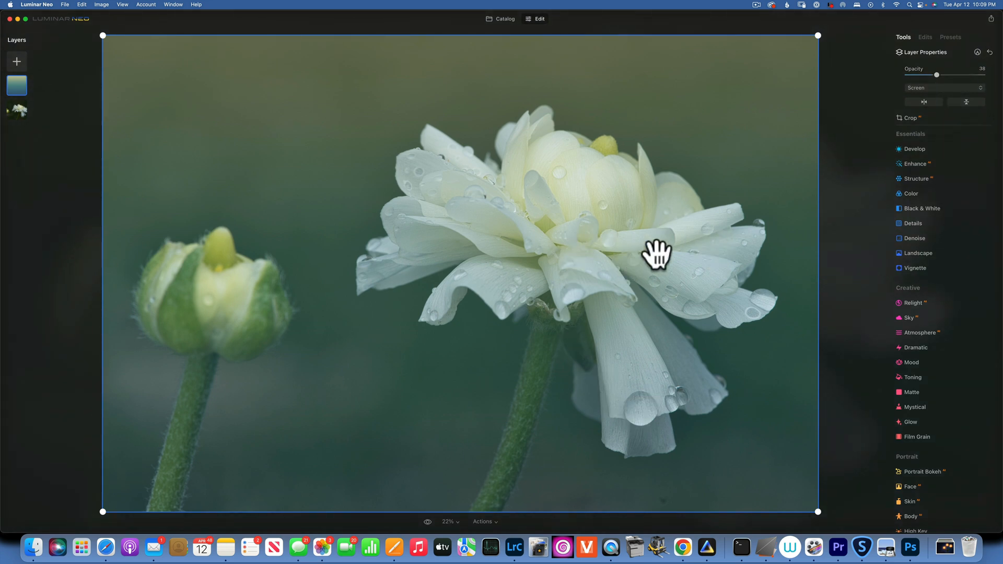
left_click(978, 52)
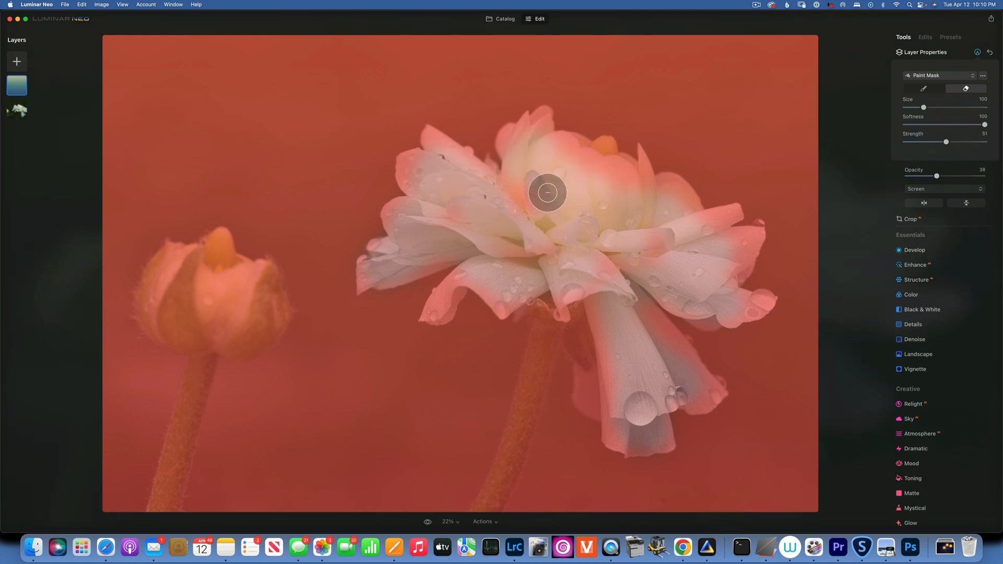
mouse_move(409, 232)
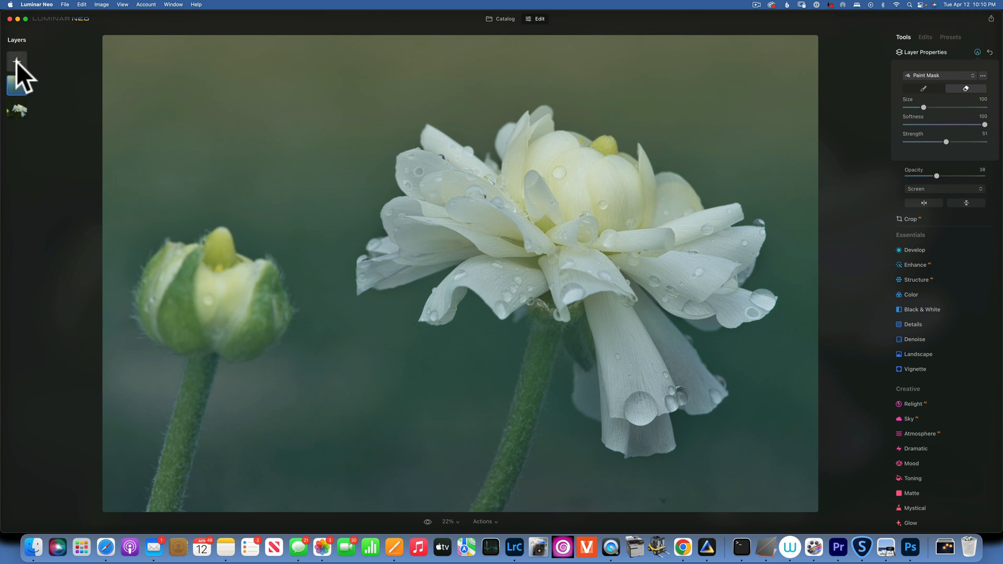
mouse_move(18, 63)
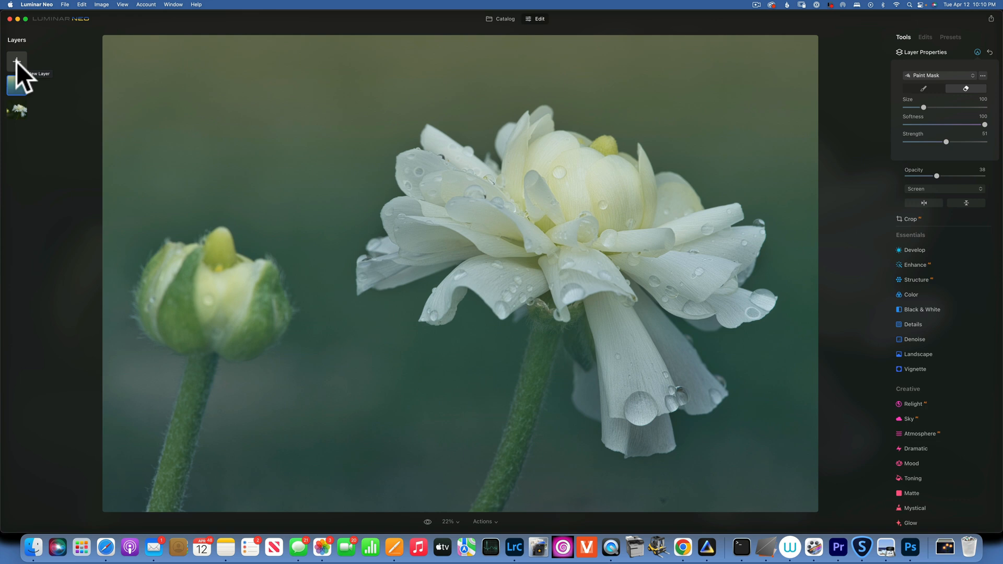
Step: Add a second gradient layer from My Images and blend it in Soft Light at 100 opacity
left_click(17, 62)
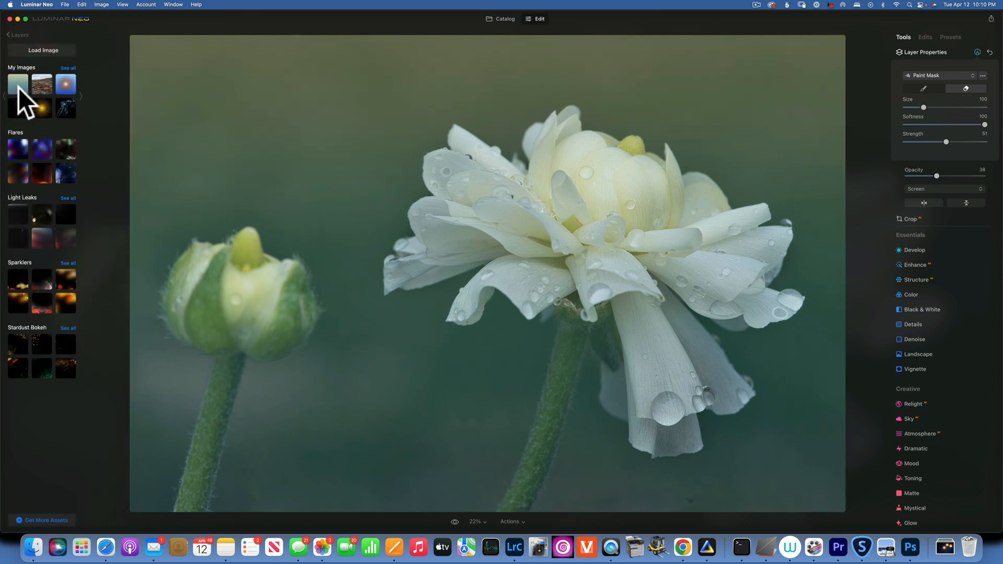
left_click(17, 84)
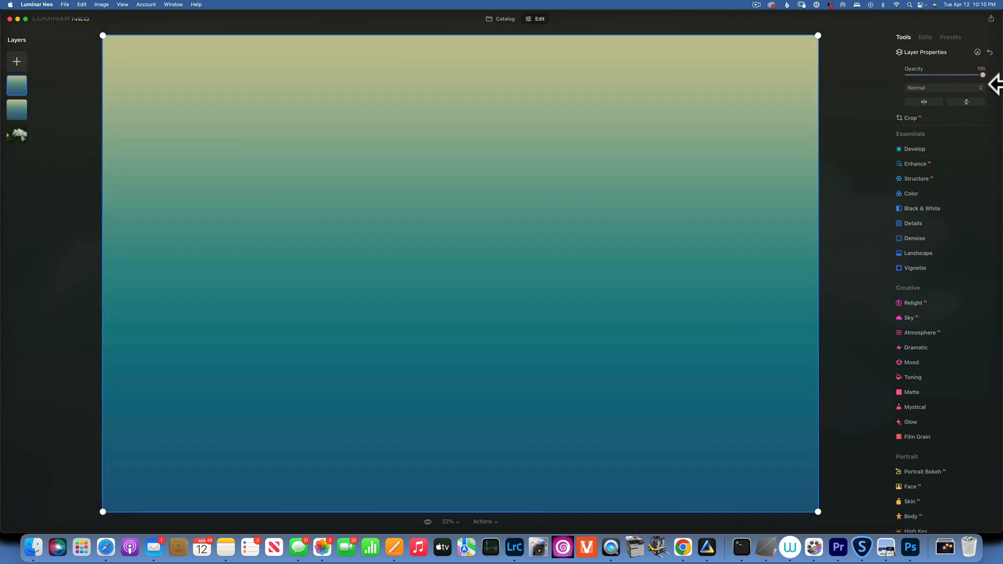
left_click(944, 88)
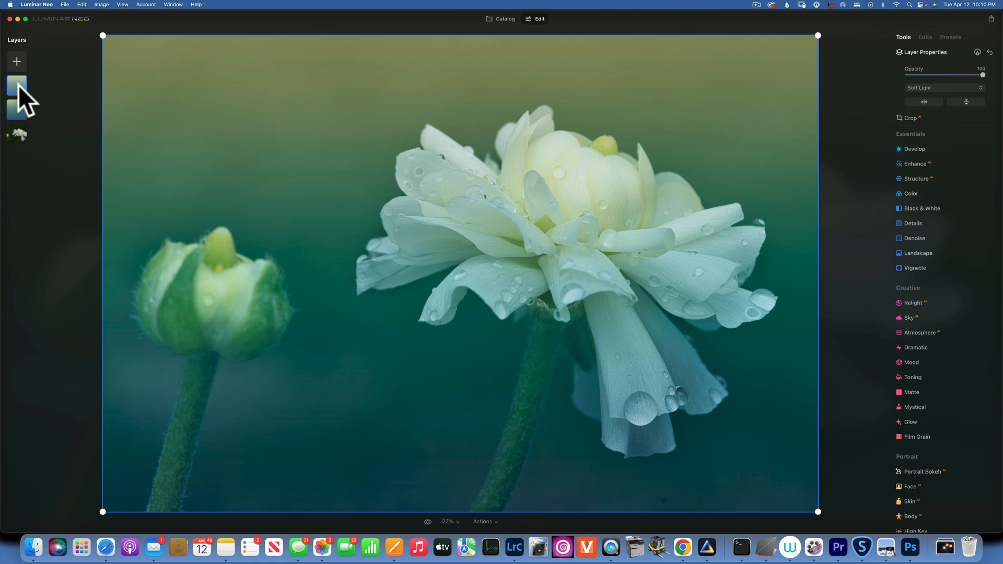
Step: Temporarily hide the soft light layer to compare the grade with and without it
right_click(16, 84)
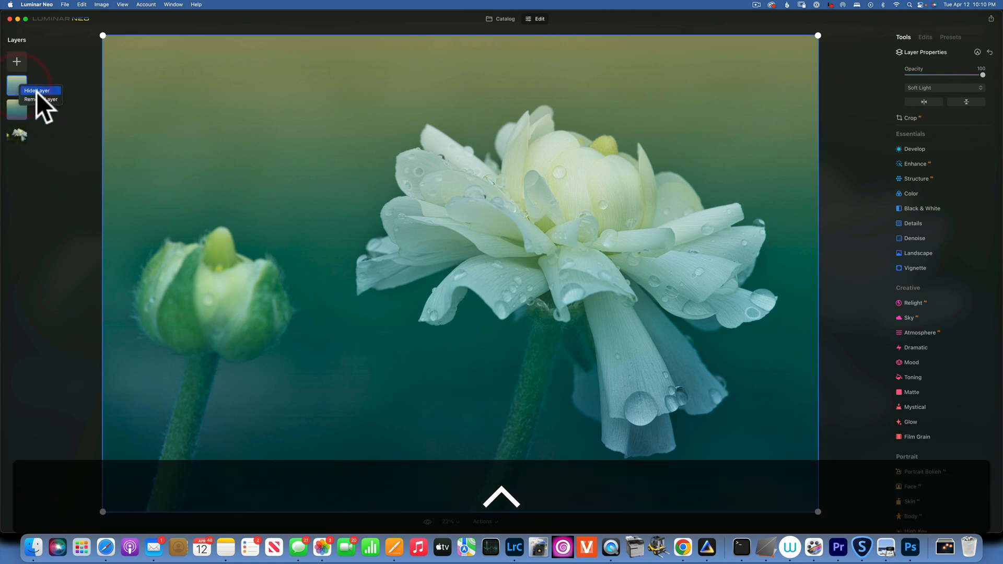
left_click(37, 90)
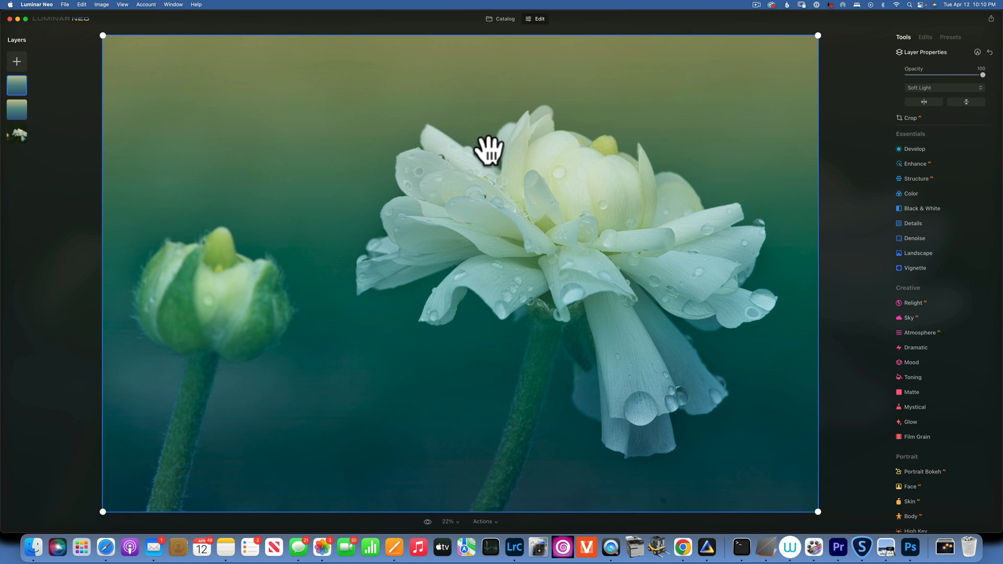
mouse_move(772, 126)
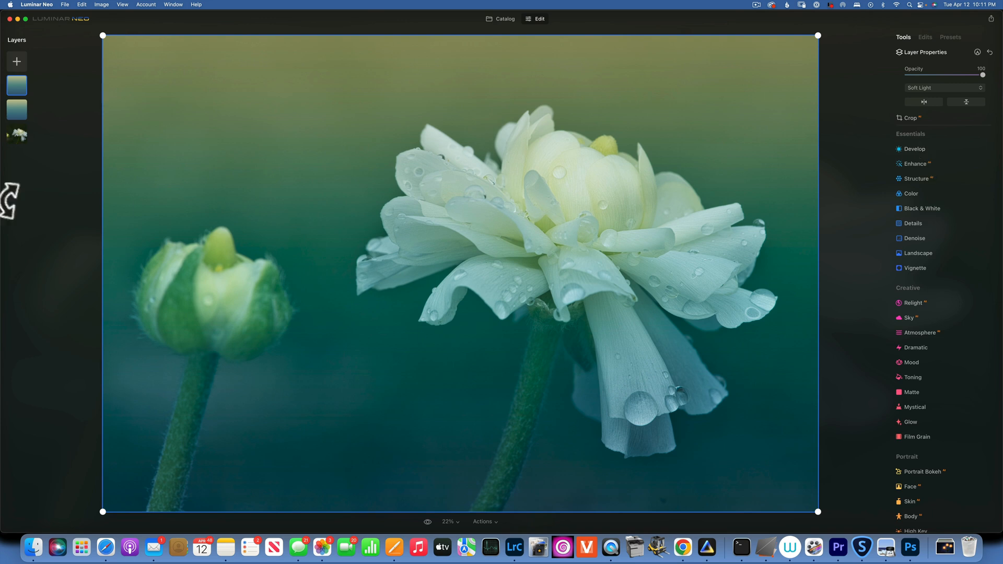
Step: Select the flower photo layer, adjust its midtone curve in Develop, and compare against the Photoshop version
left_click(17, 132)
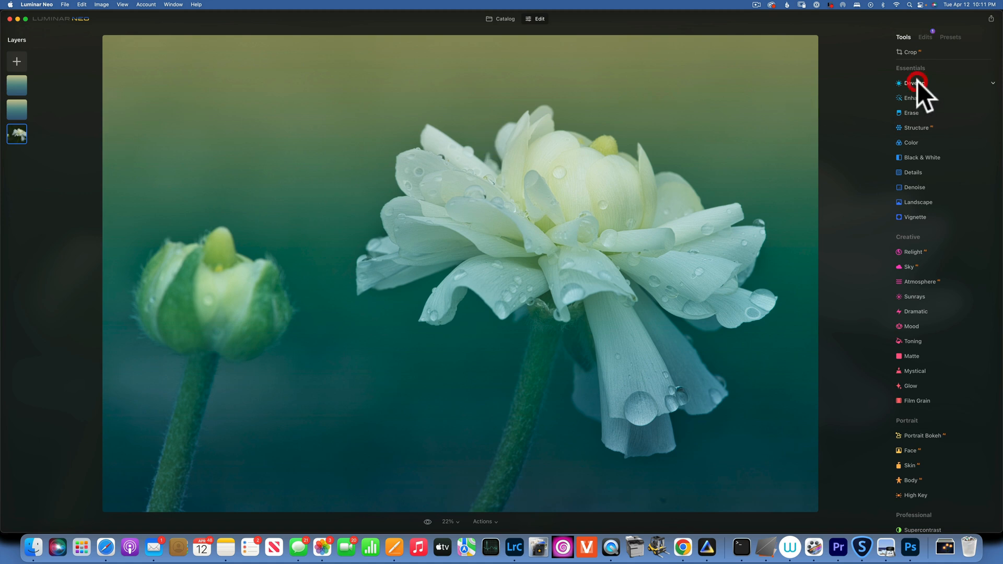
left_click(914, 84)
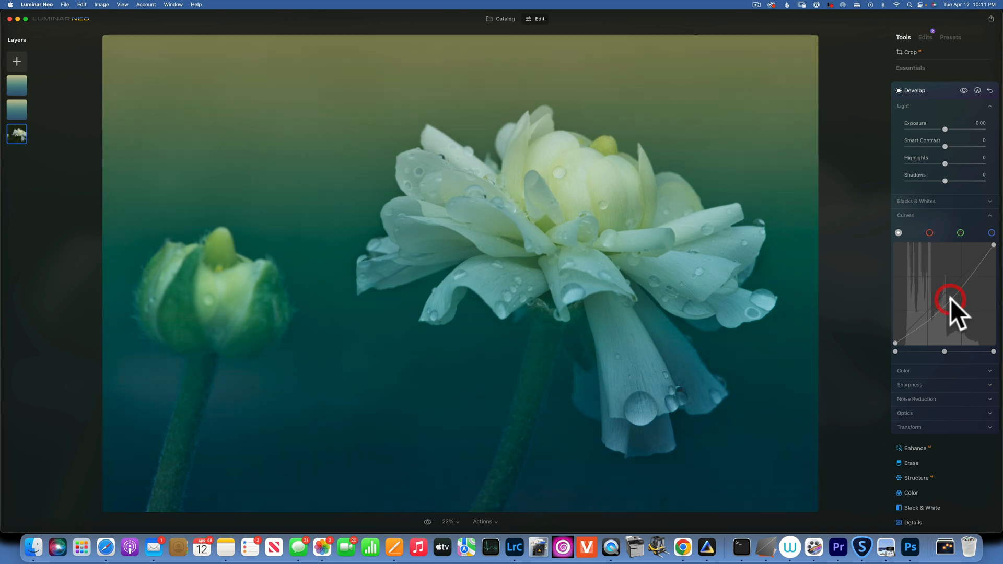
mouse_move(911, 548)
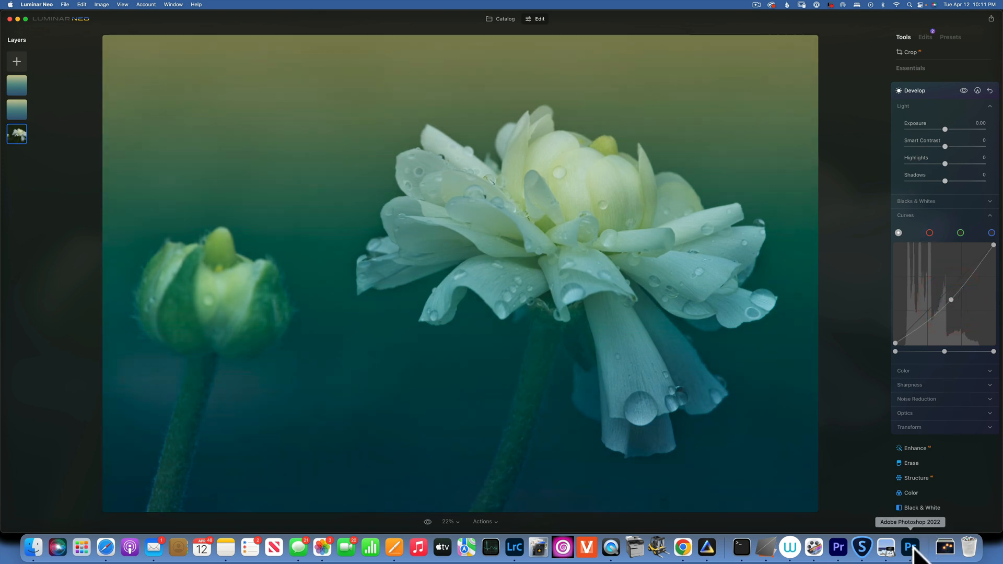
left_click(905, 546)
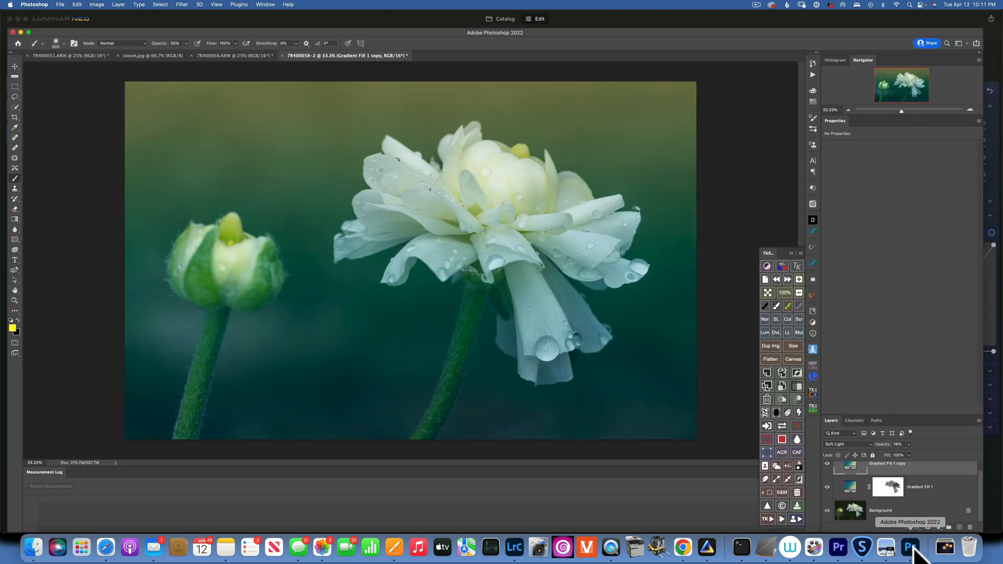
mouse_move(708, 549)
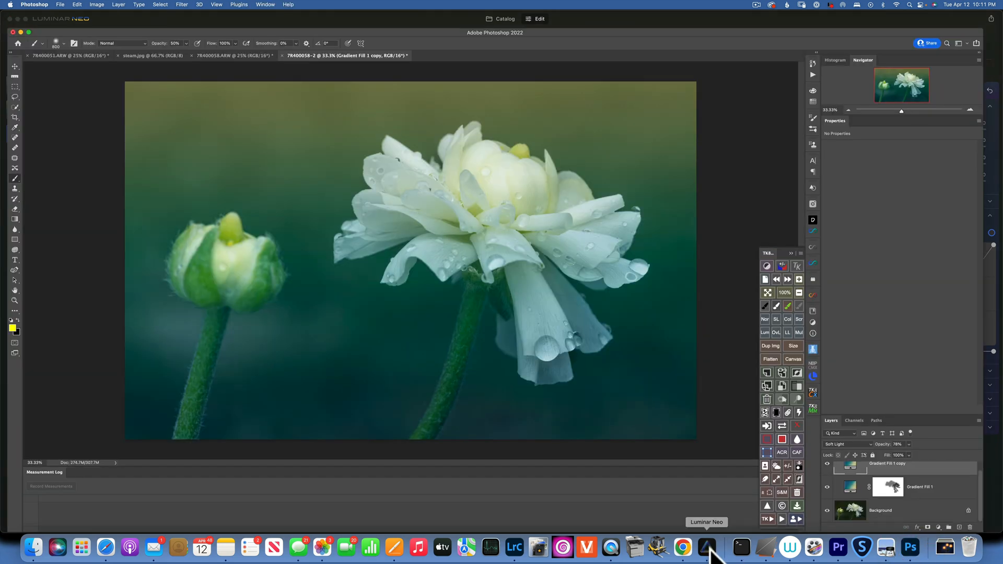
left_click(710, 547)
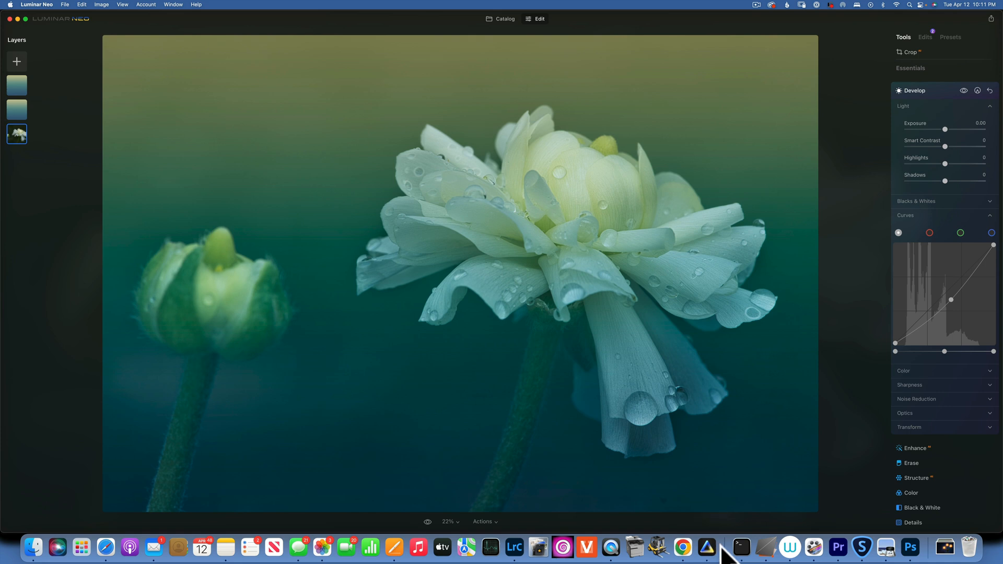